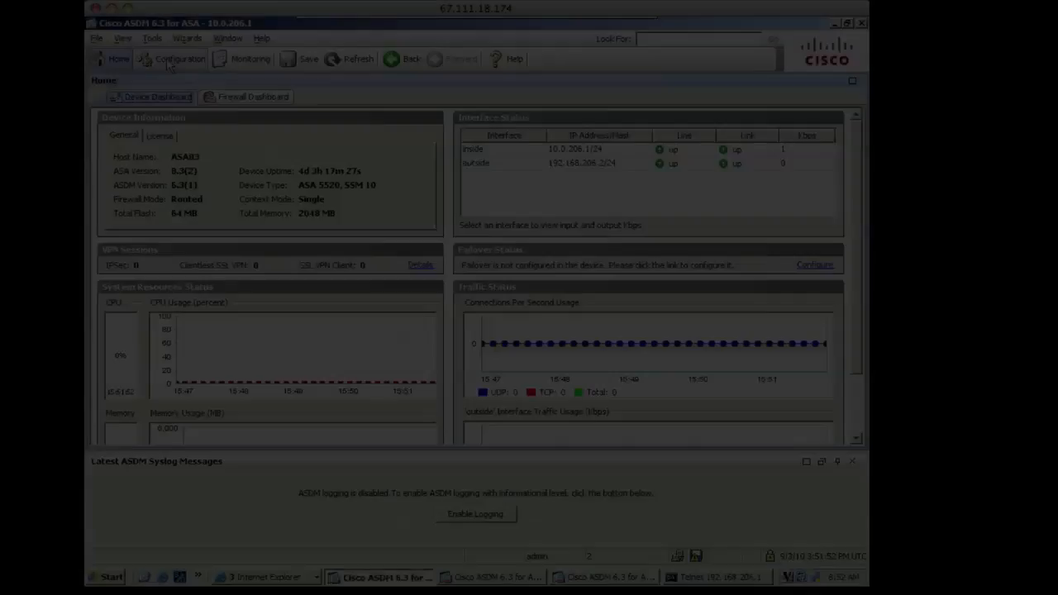
Switch from the device dashboard to the Configuration area showing Firewall access rules.
click(178, 60)
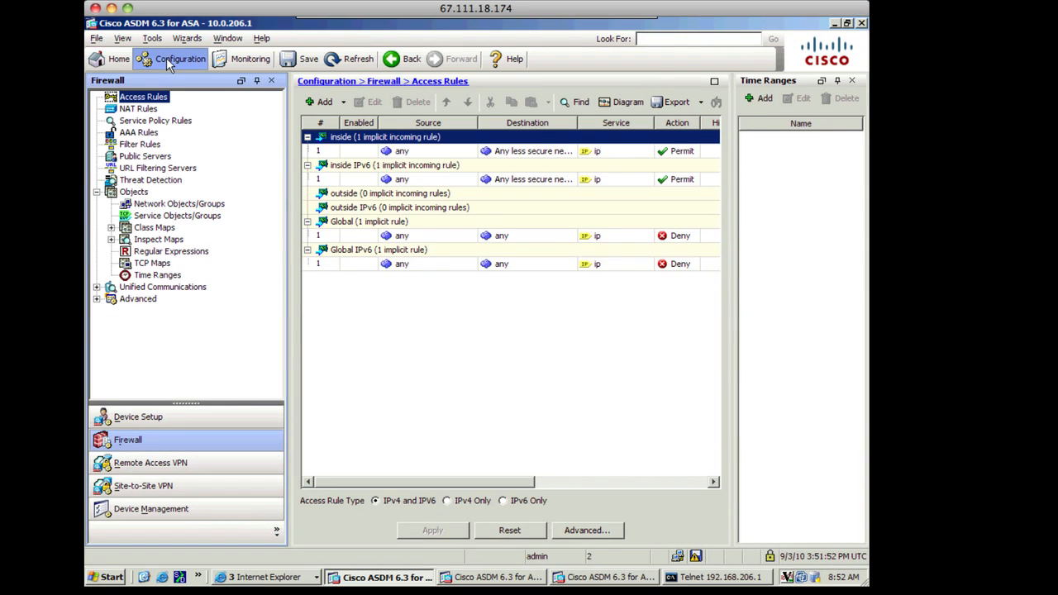
mouse_move(168, 168)
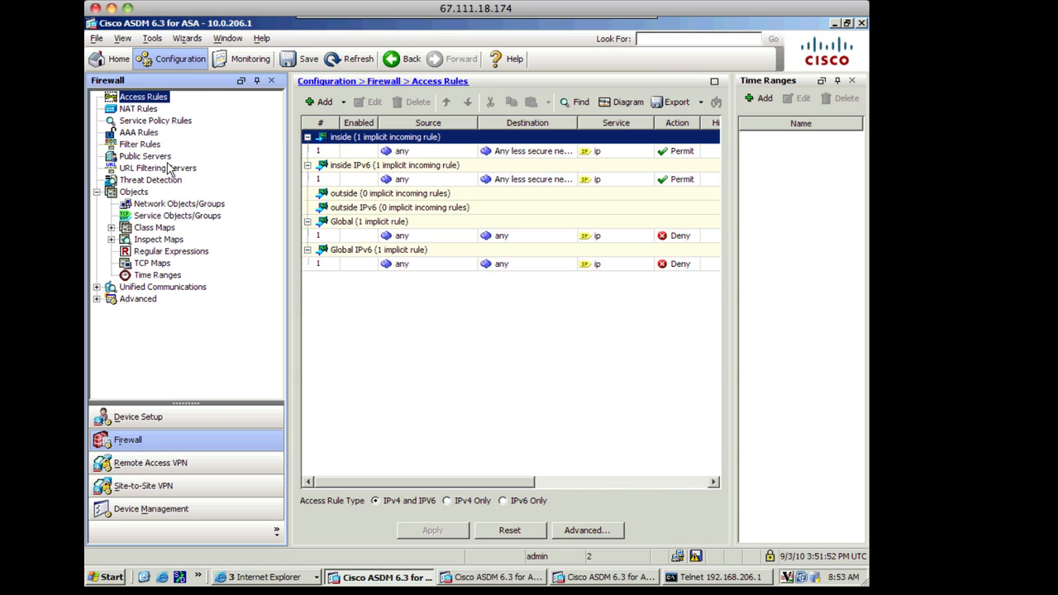
mouse_move(168, 205)
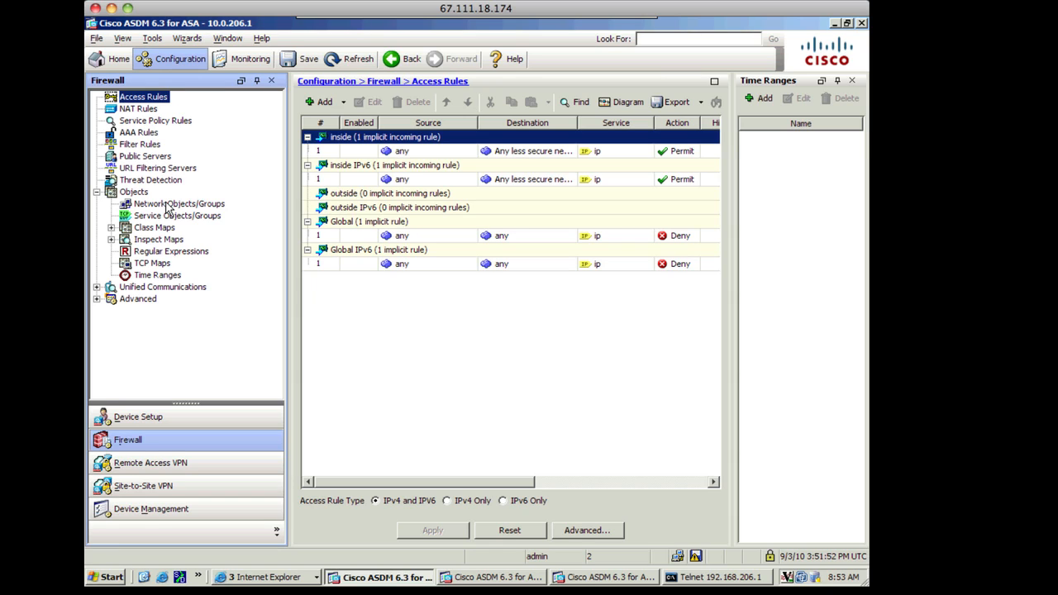
Start a new network object named INTERNAL of type Network.
click(178, 204)
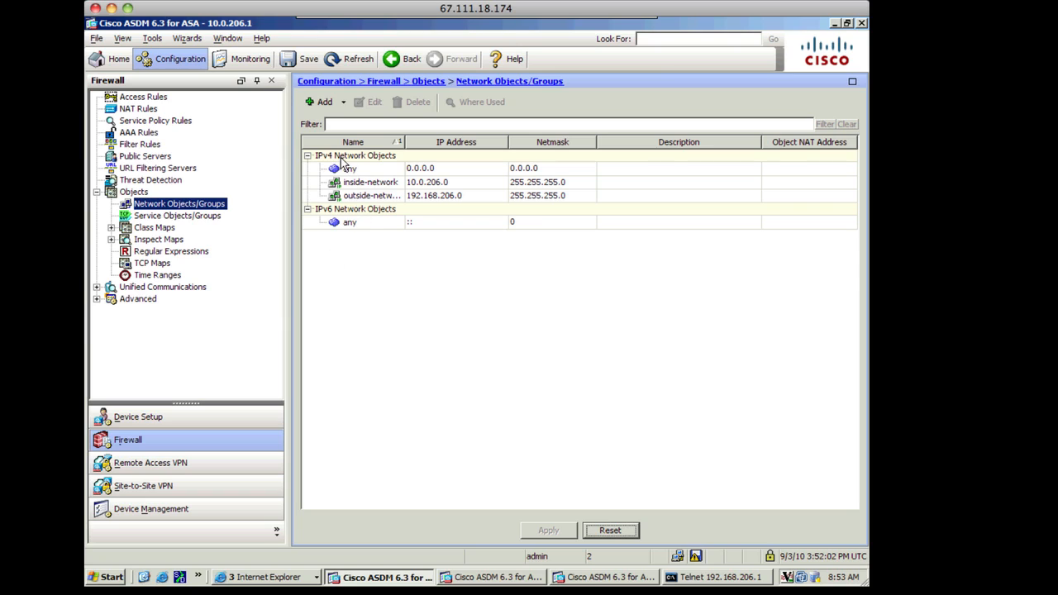
mouse_move(192, 219)
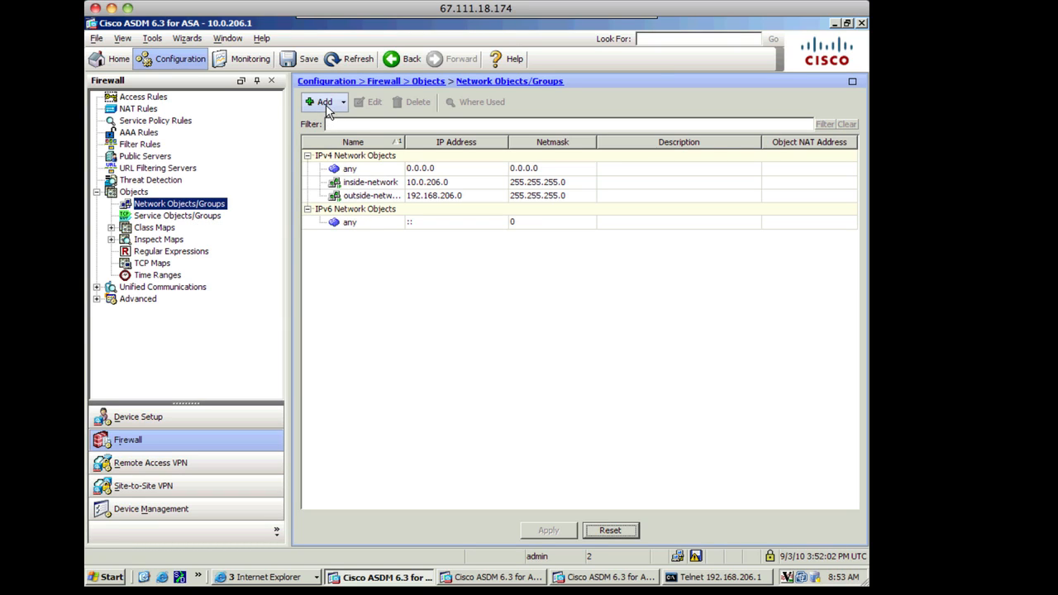
click(324, 102)
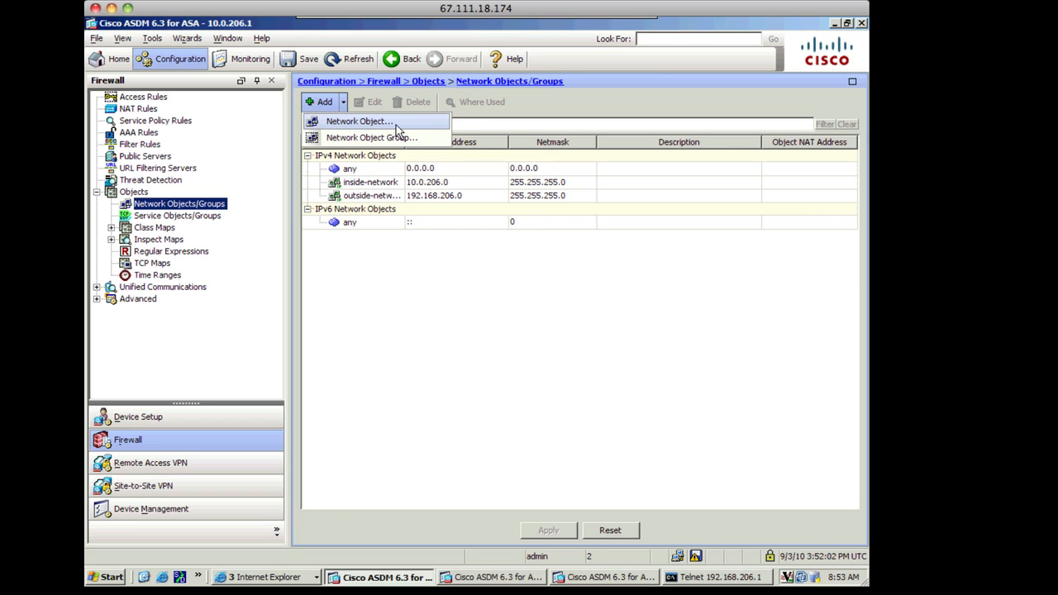
click(359, 121)
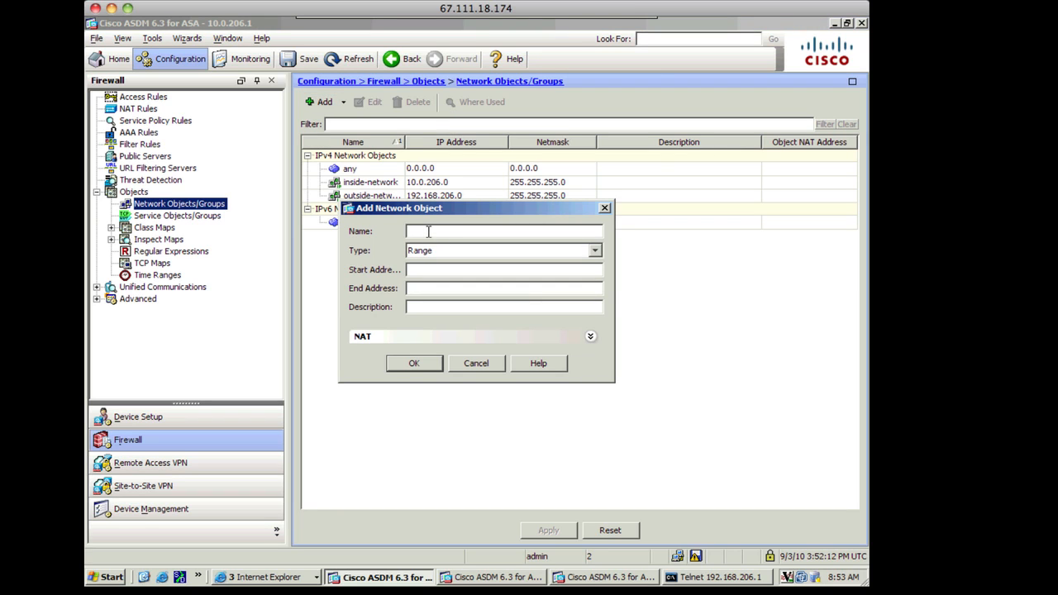
text(INTERNAL)
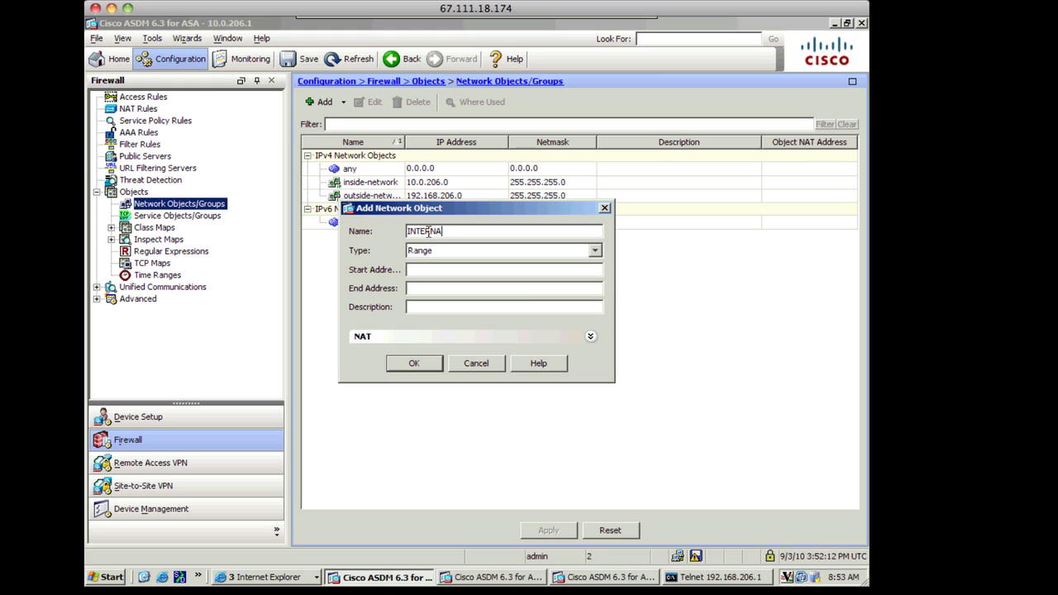
click(499, 251)
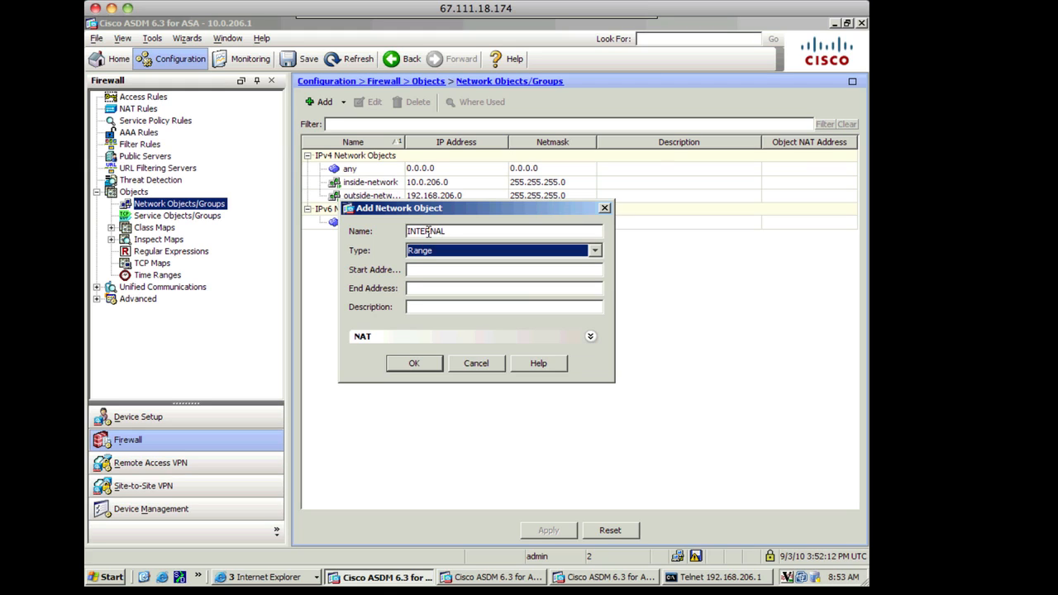
mouse_move(595, 261)
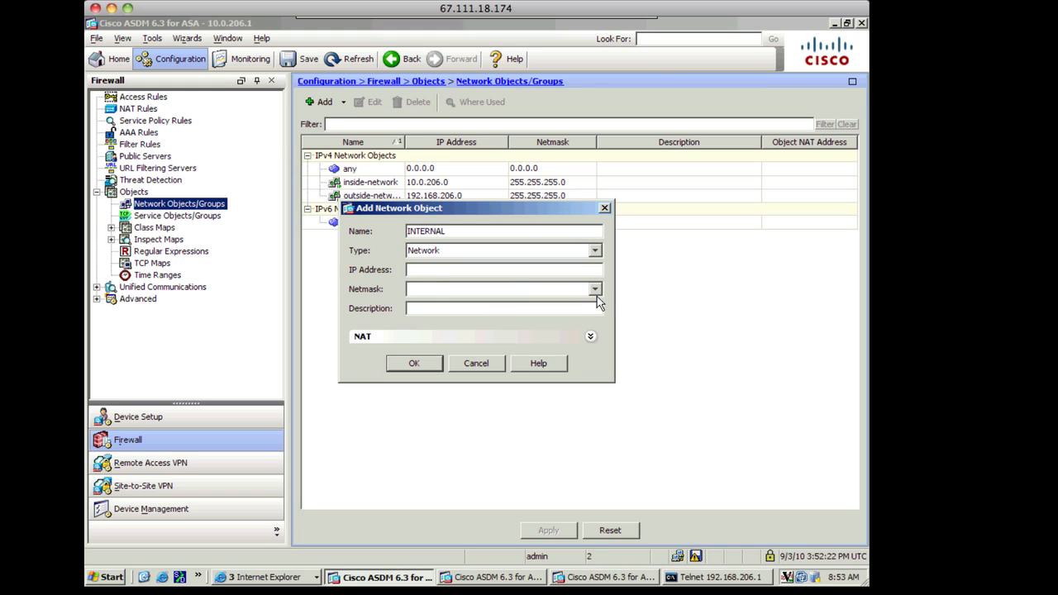
Give INTERNAL address 10.0.206.0 with netmask 255.255.255.0 and save it.
text(10.0.)
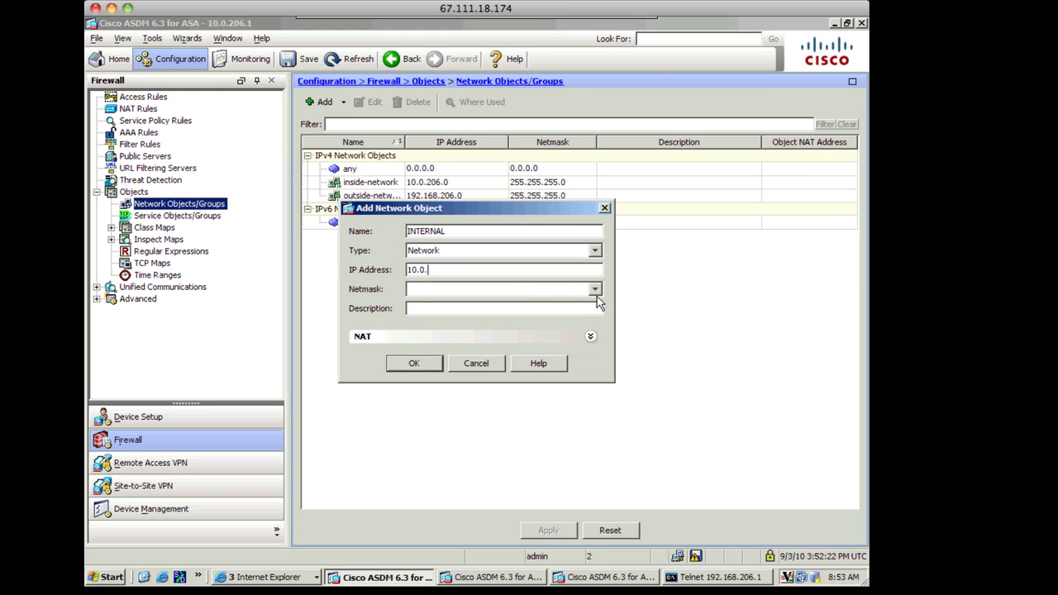
text(206.)
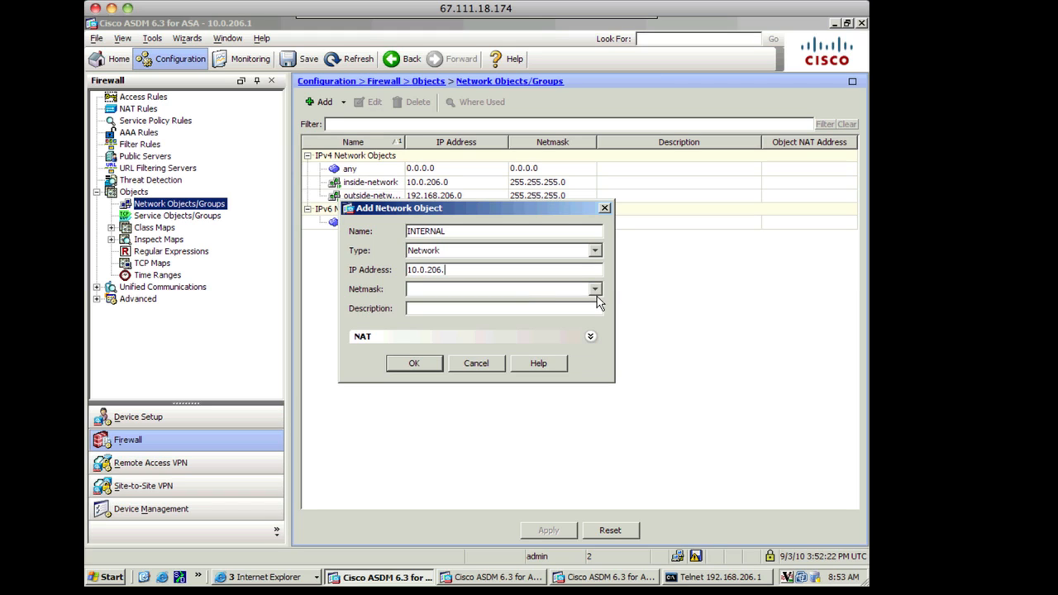
text(0)
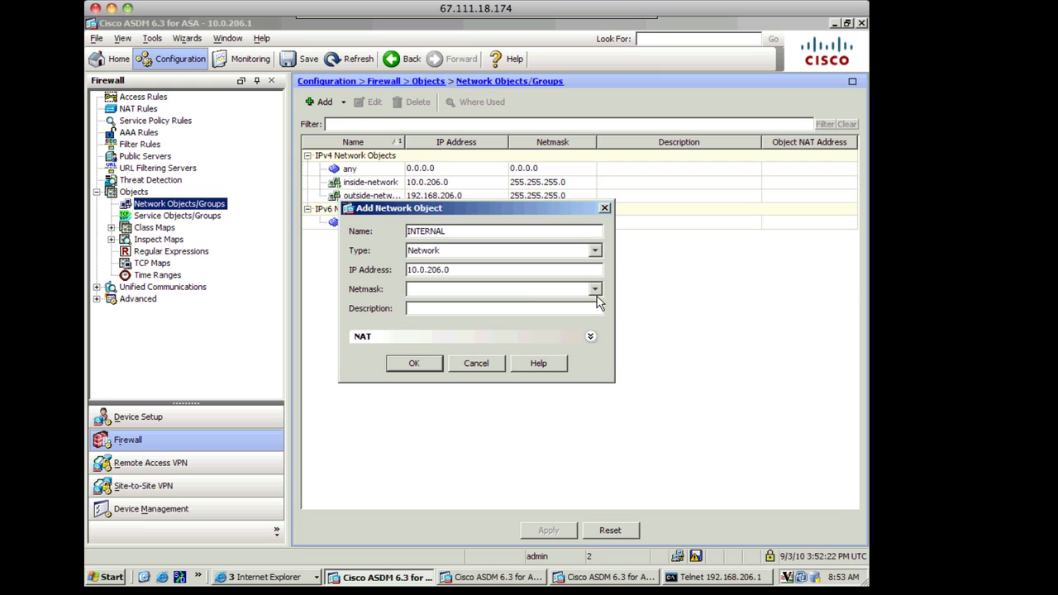
click(595, 288)
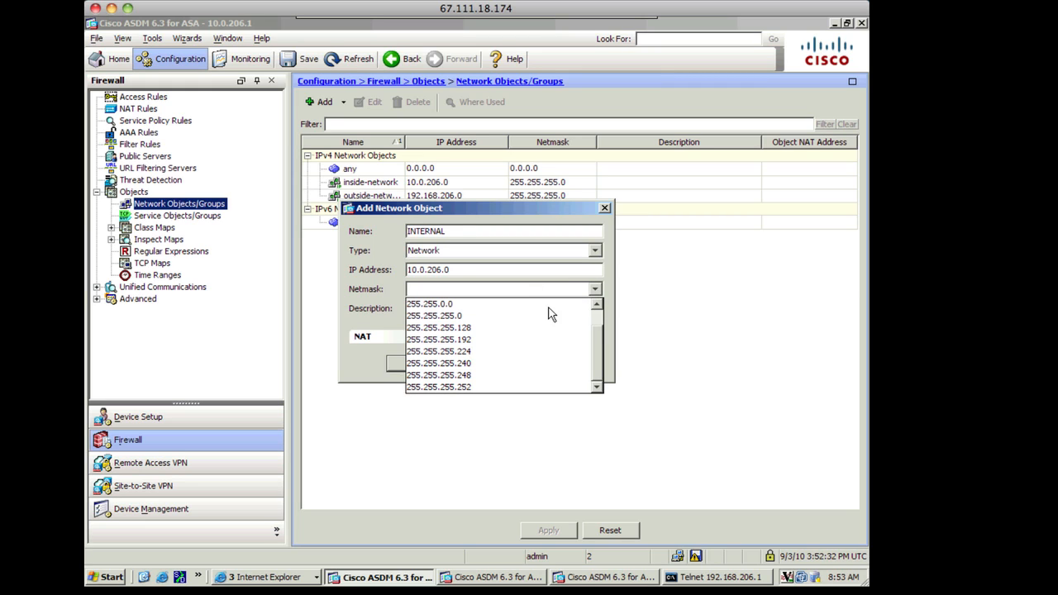
click(433, 316)
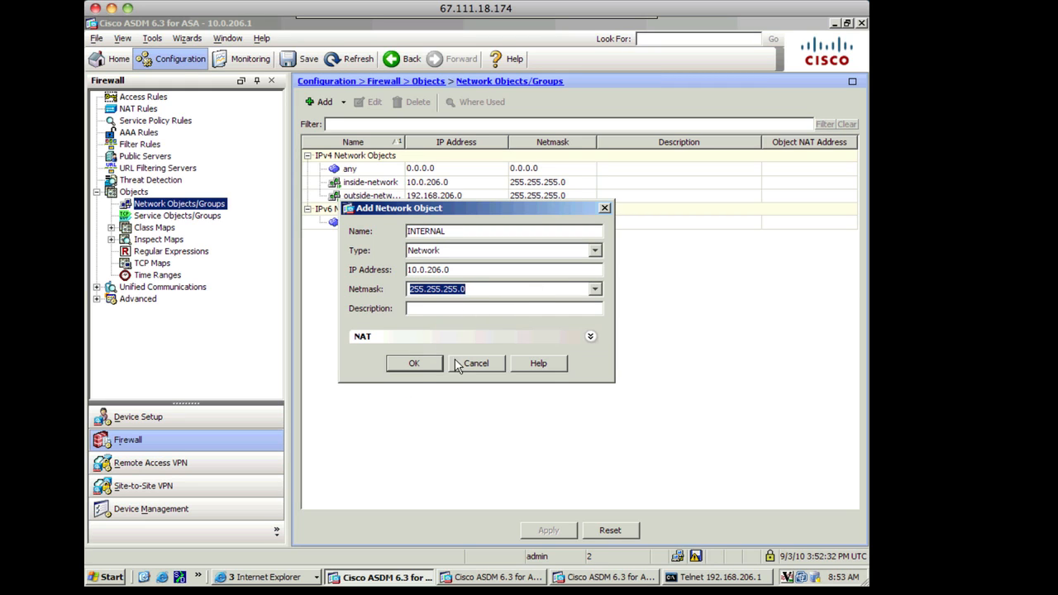
click(413, 364)
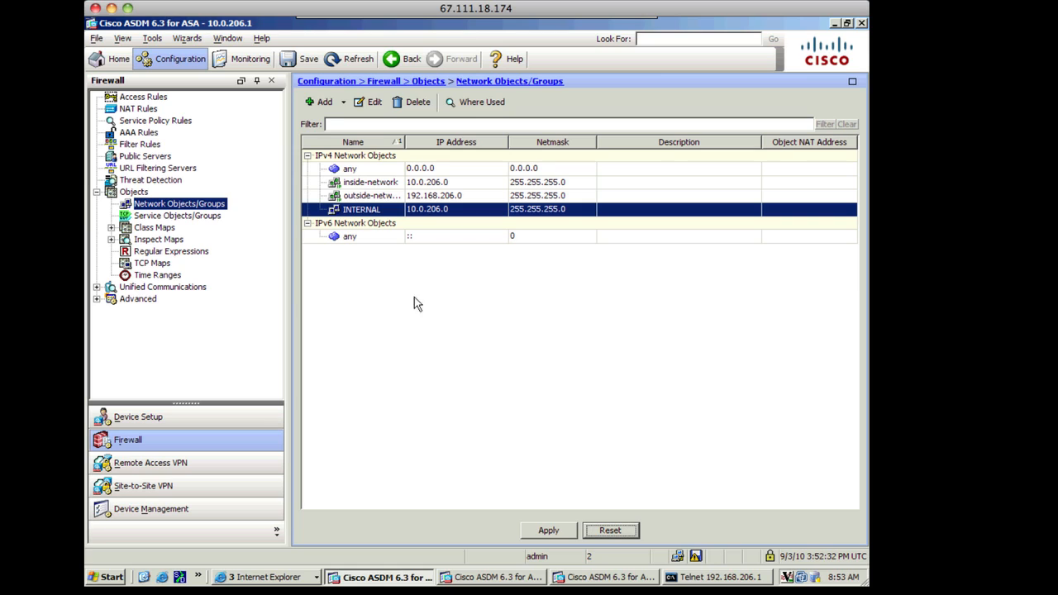
Start a new network object named MYPOOL of type Range.
click(324, 103)
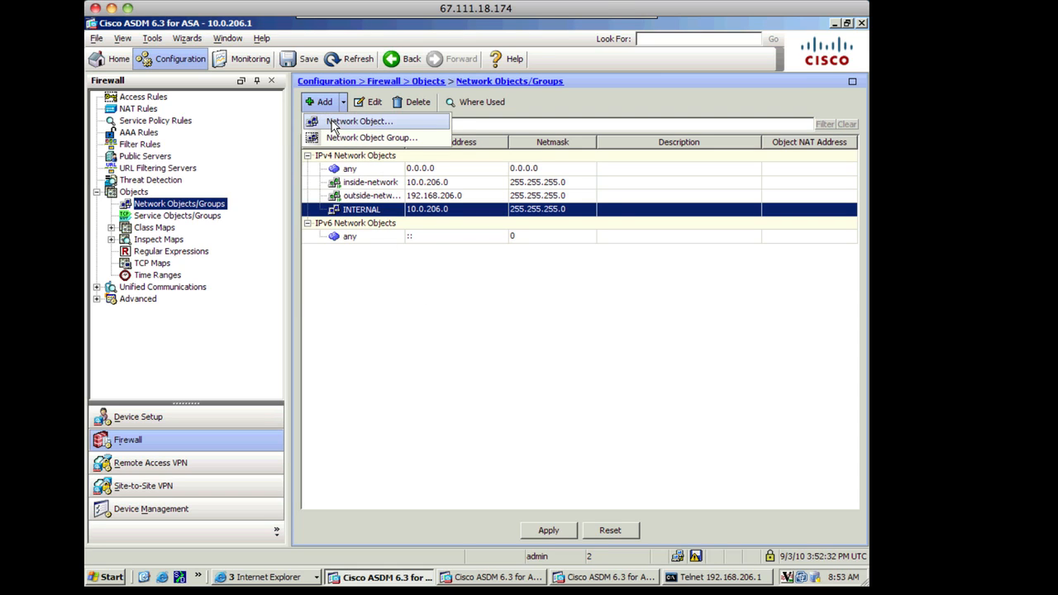
click(360, 123)
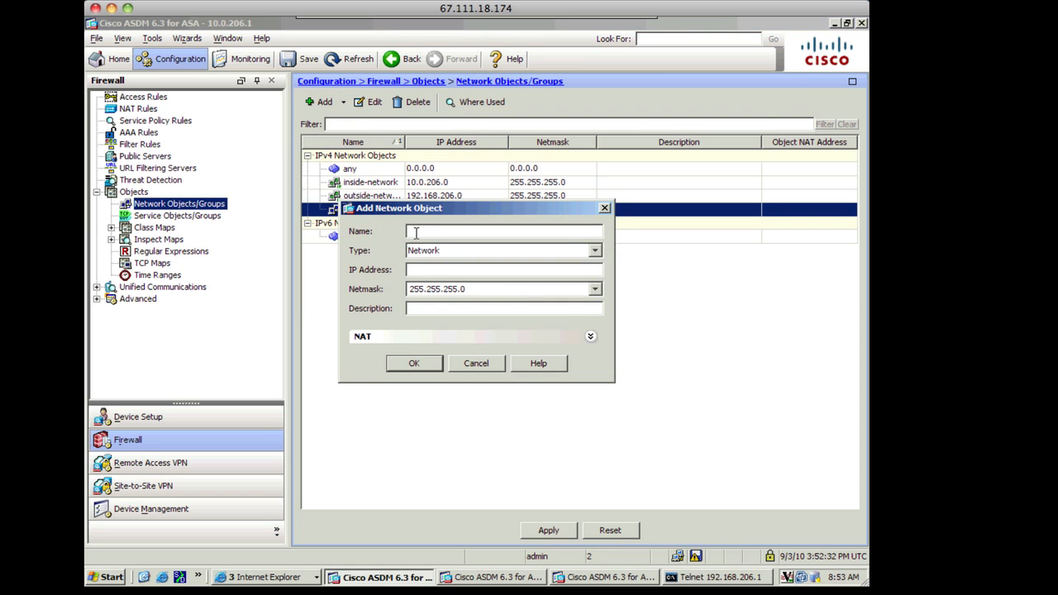
text(M)
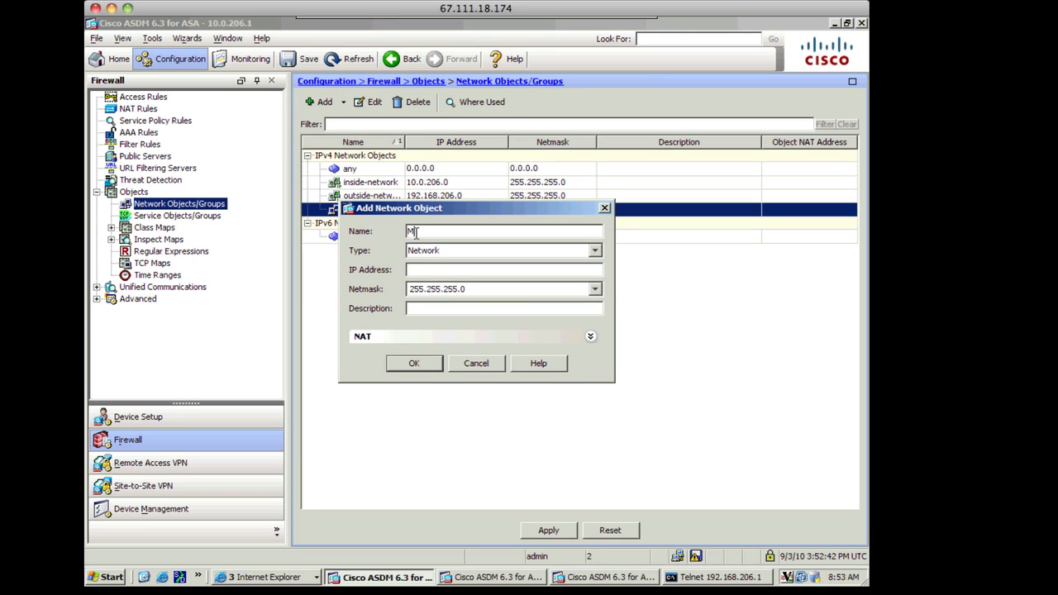
text(YPOOL)
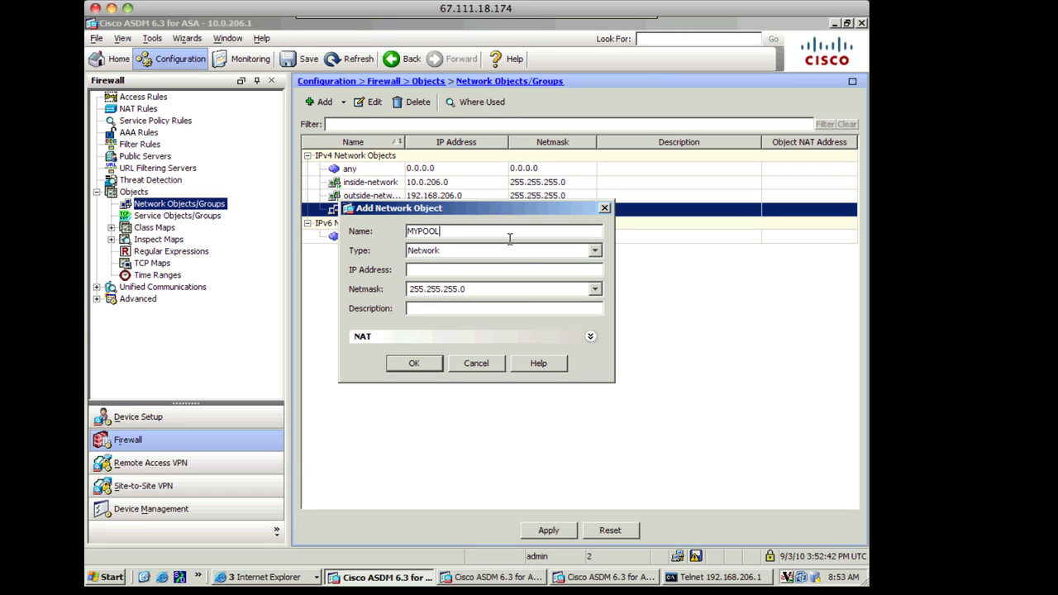
click(595, 249)
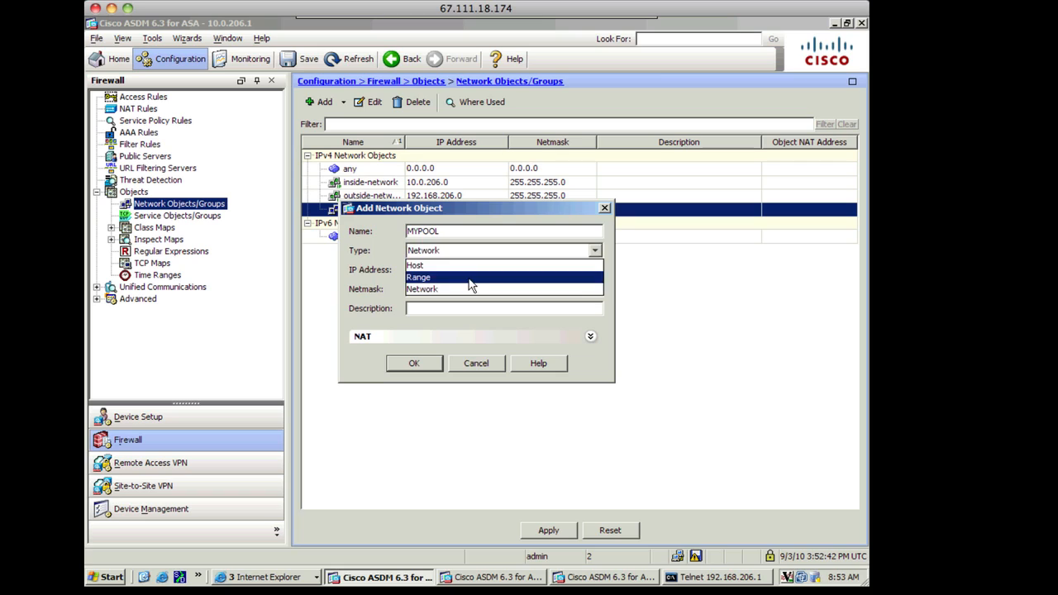
click(416, 278)
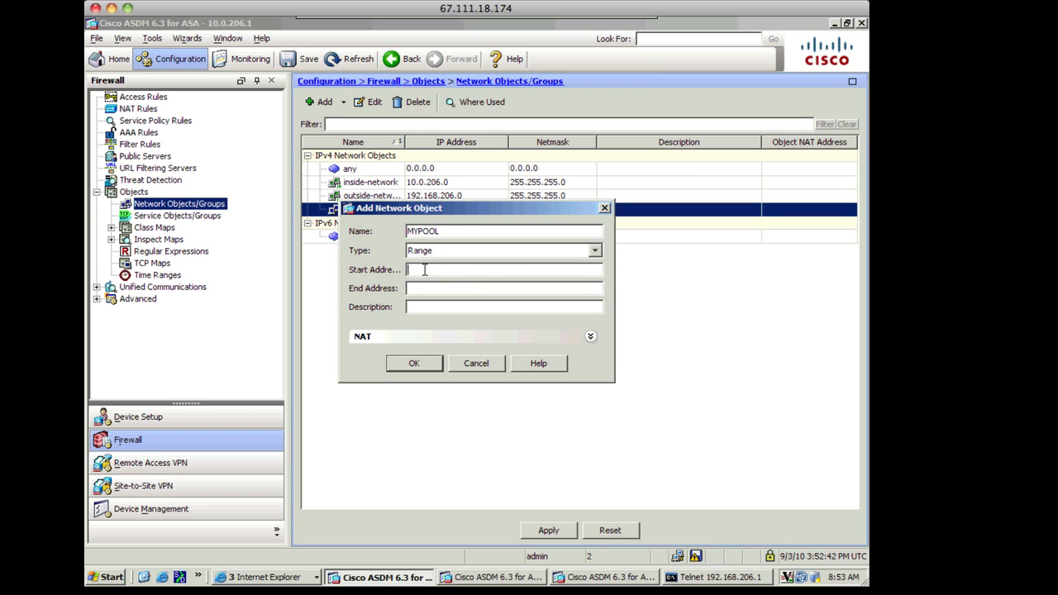
Give MYPOOL the range 192.168.206.10–192.168.206.20, description NAT Pool, and save it.
text(192.1)
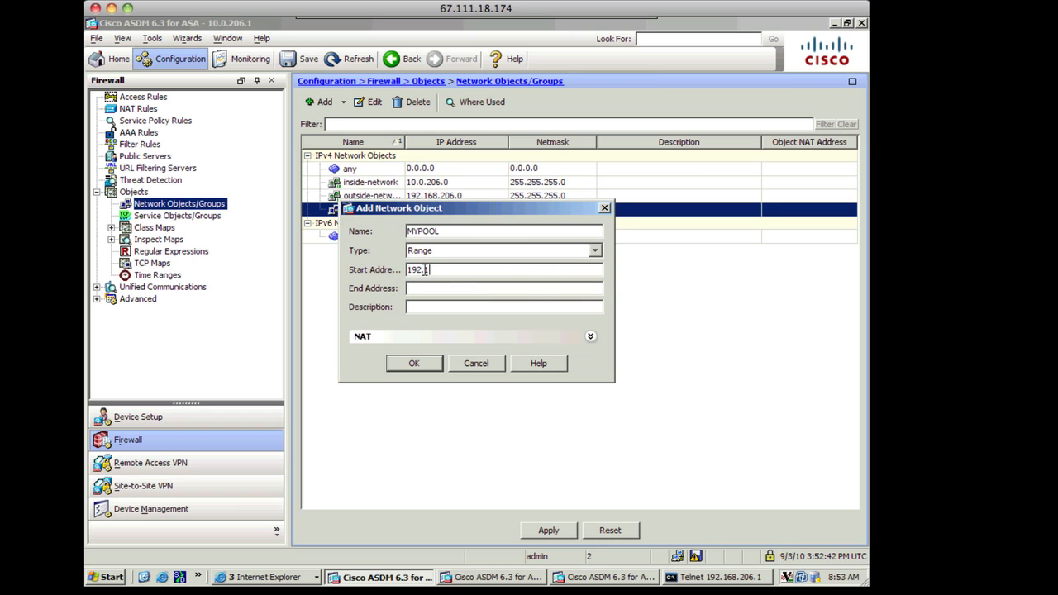
text(168.)
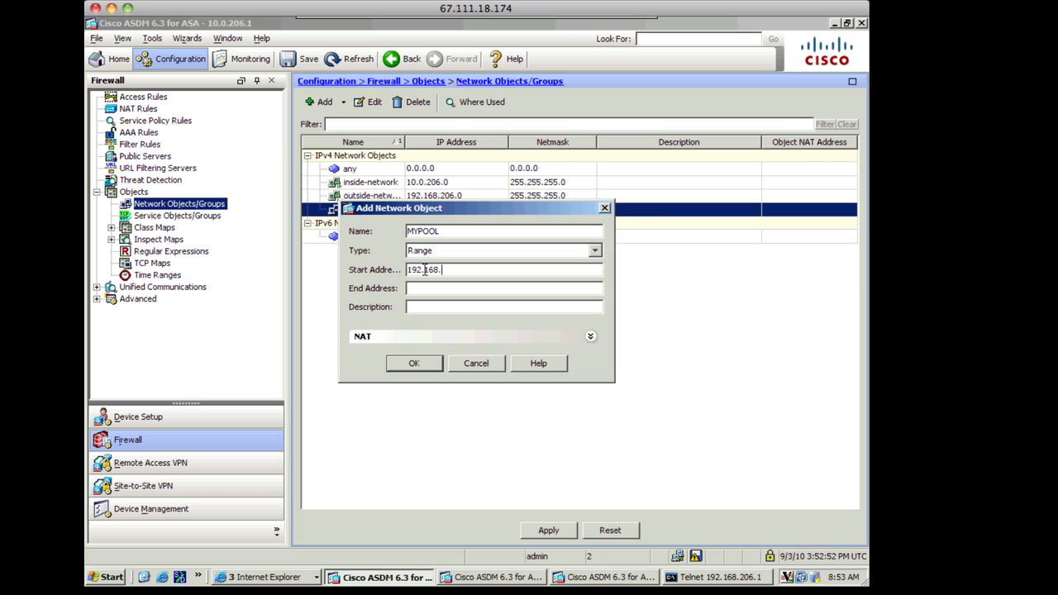
text(206)
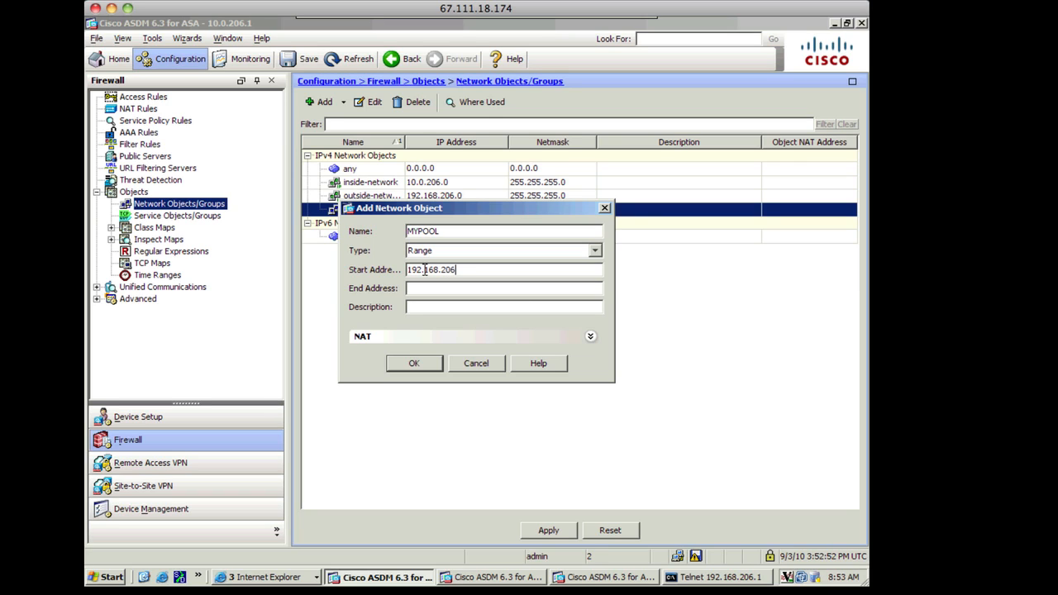
text(.10)
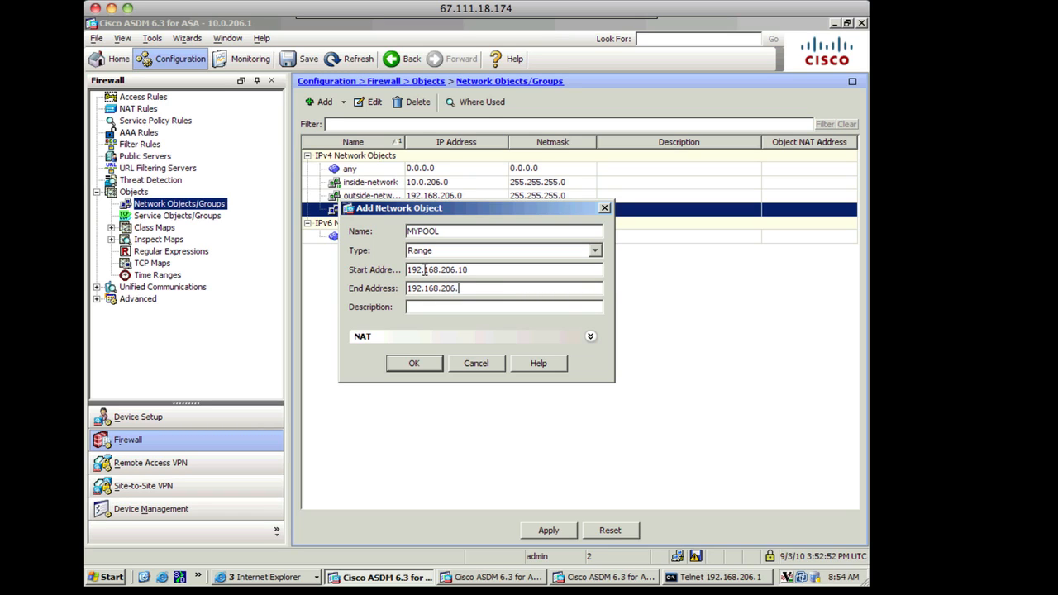
text(20)
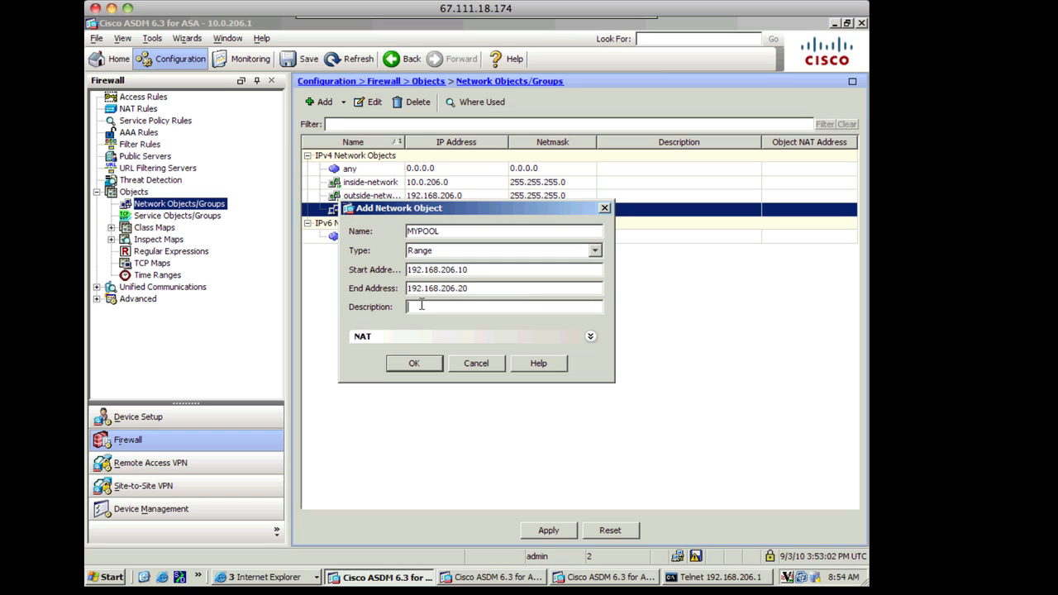
text(NAT Pool)
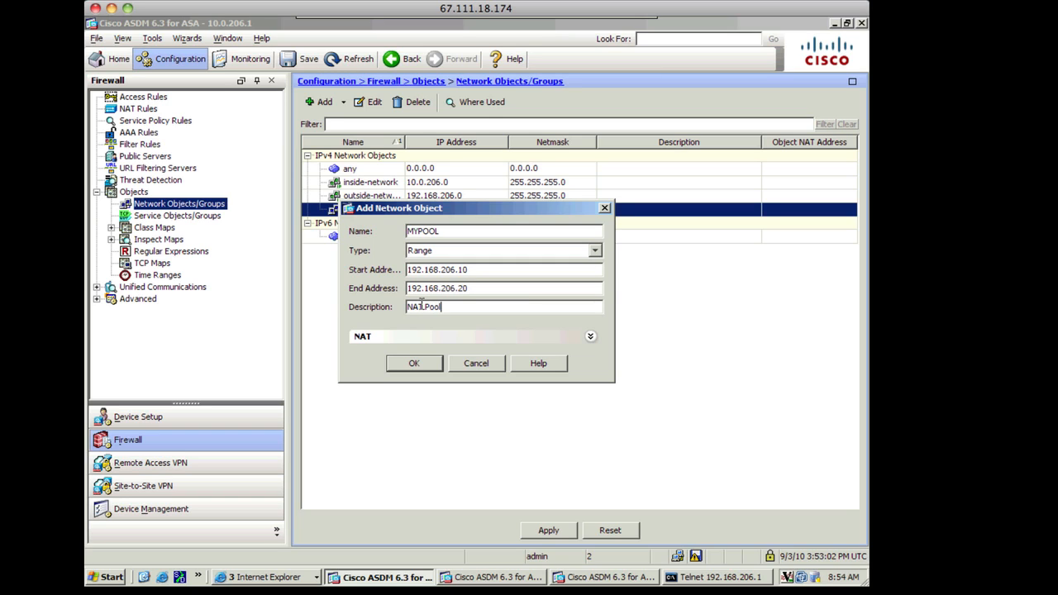
click(413, 364)
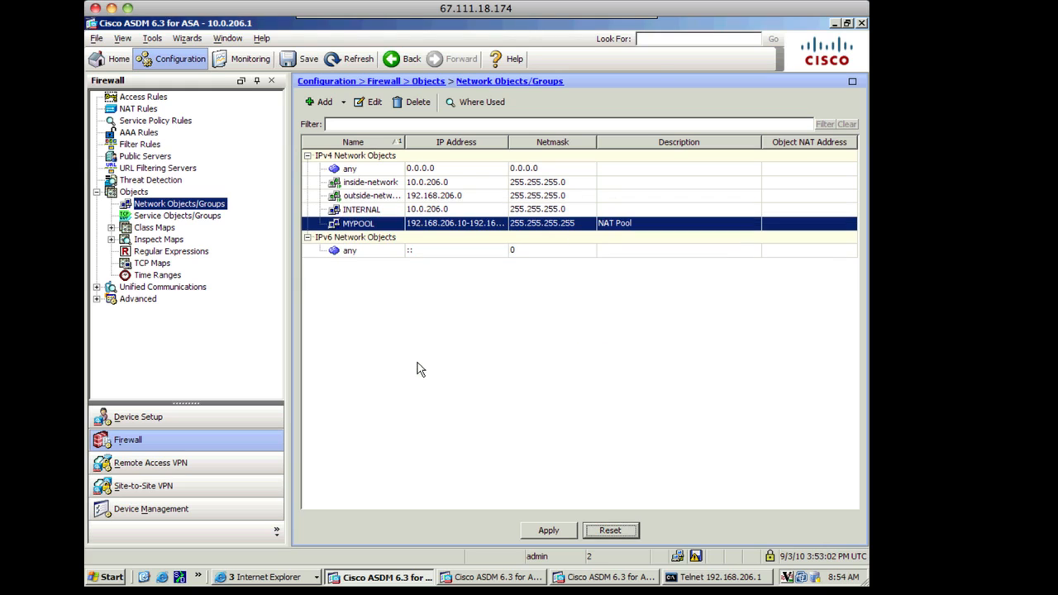
mouse_move(546, 517)
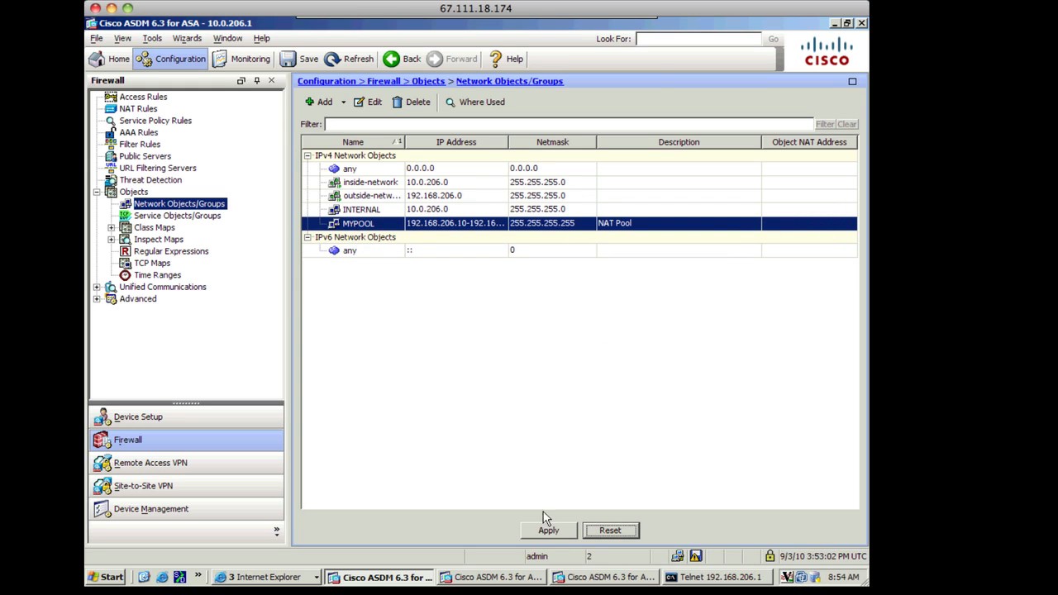
Apply the INTERNAL and MYPOOL object commands and send them to the ASA.
click(547, 528)
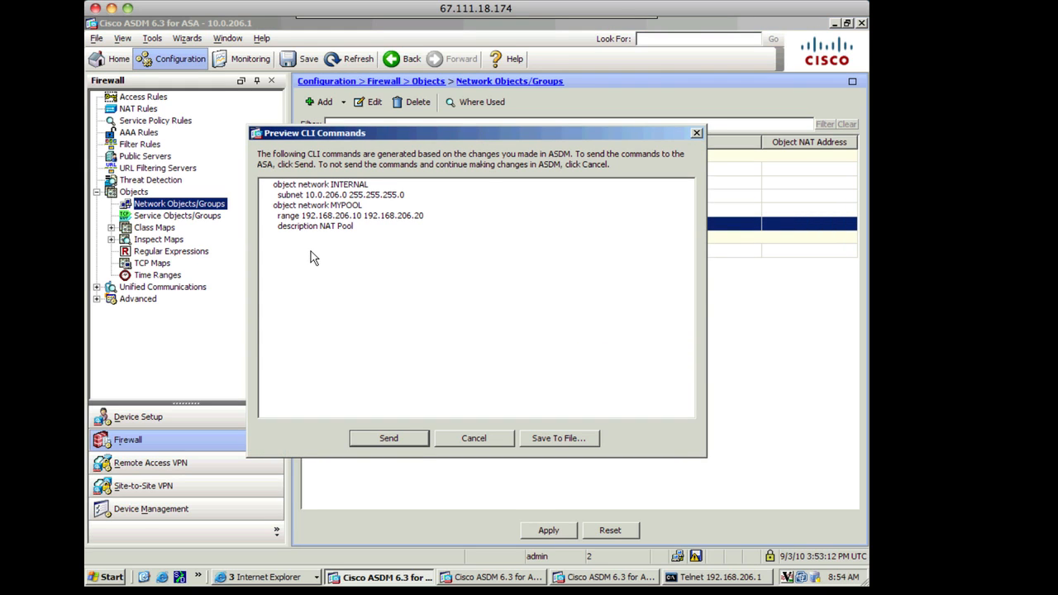
mouse_move(374, 399)
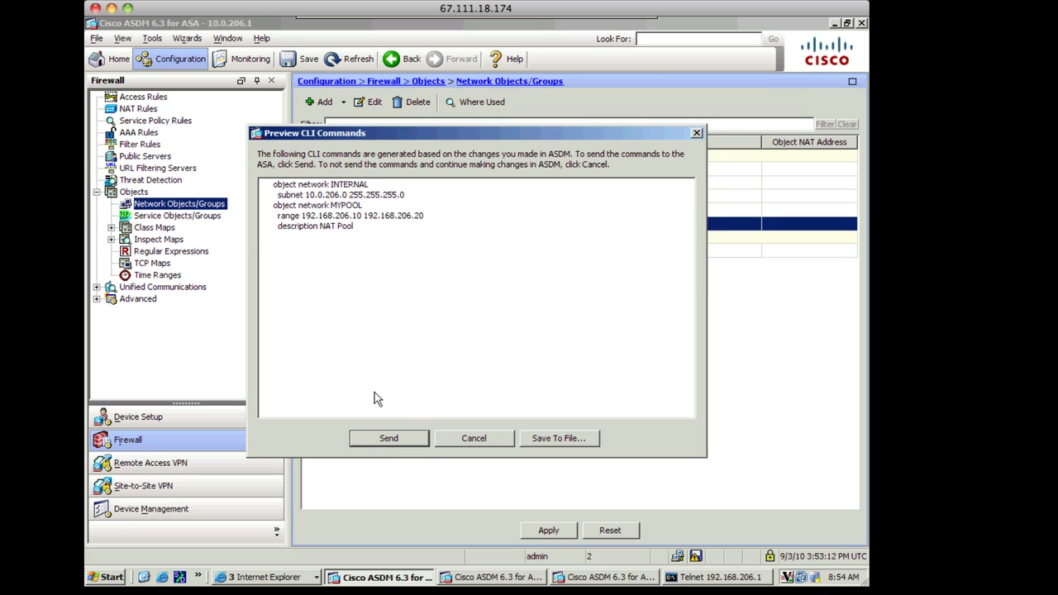
click(387, 438)
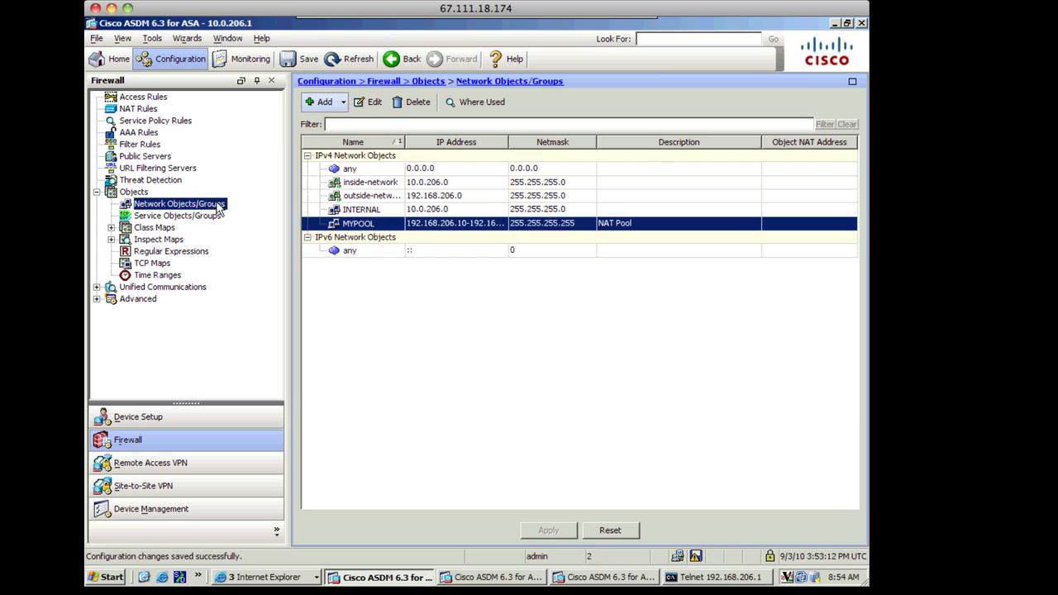
Start a NAT rule from inside to outside with INTERNAL as the original source.
click(139, 109)
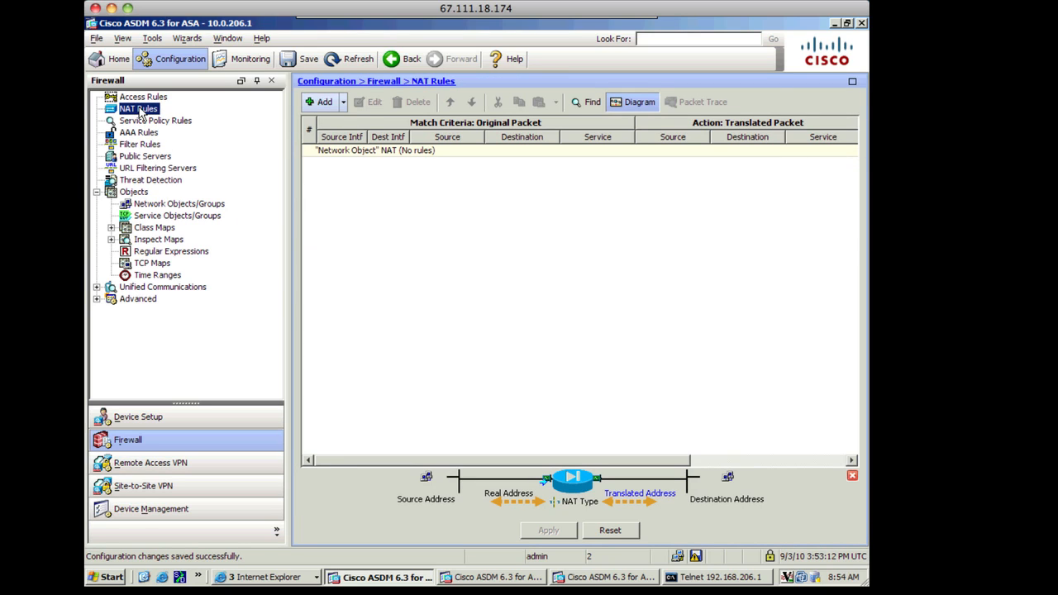
mouse_move(323, 103)
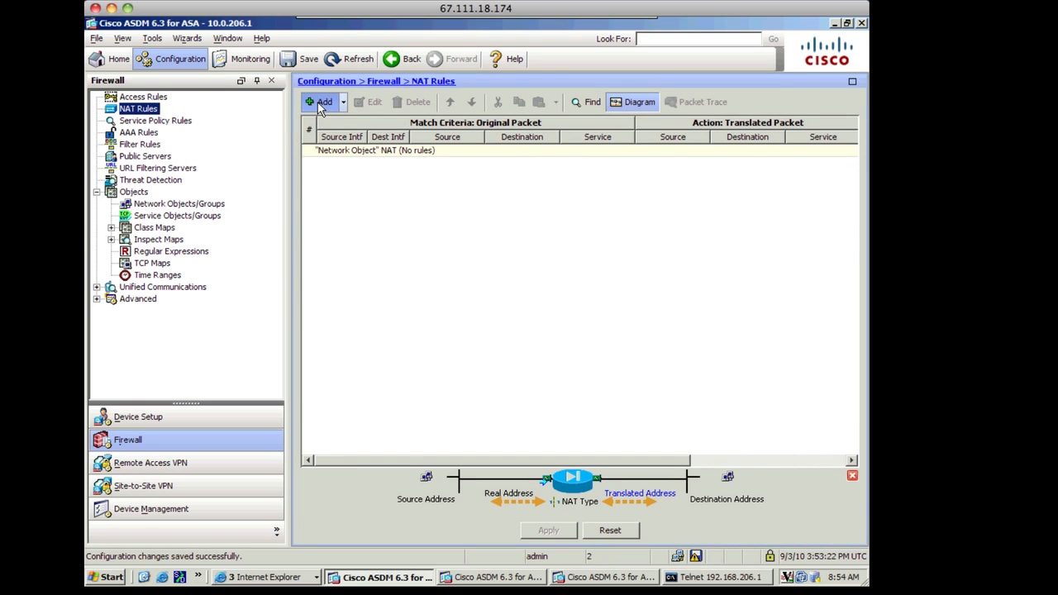
click(323, 102)
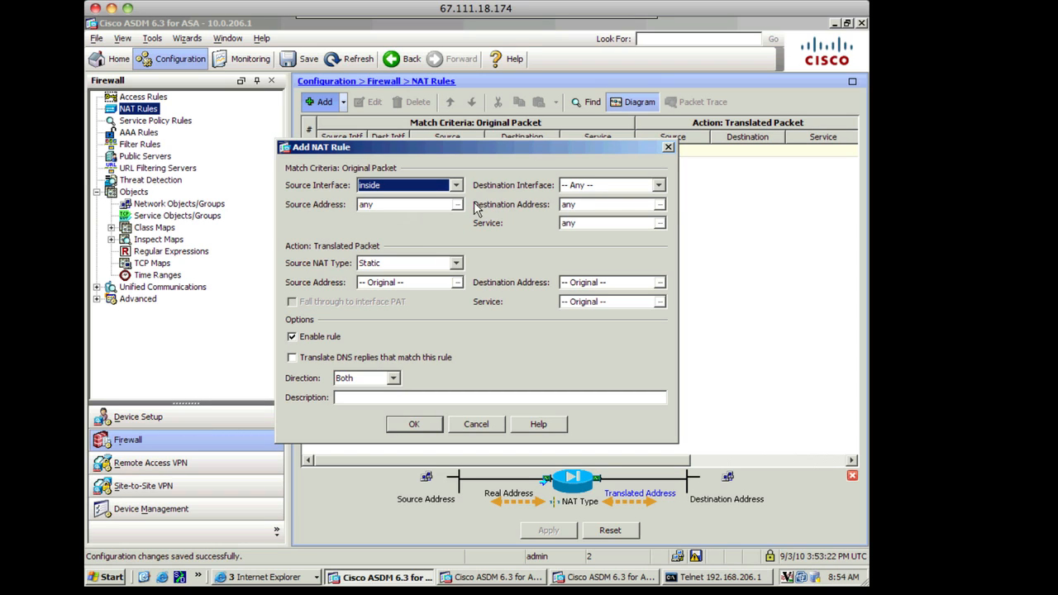
click(658, 186)
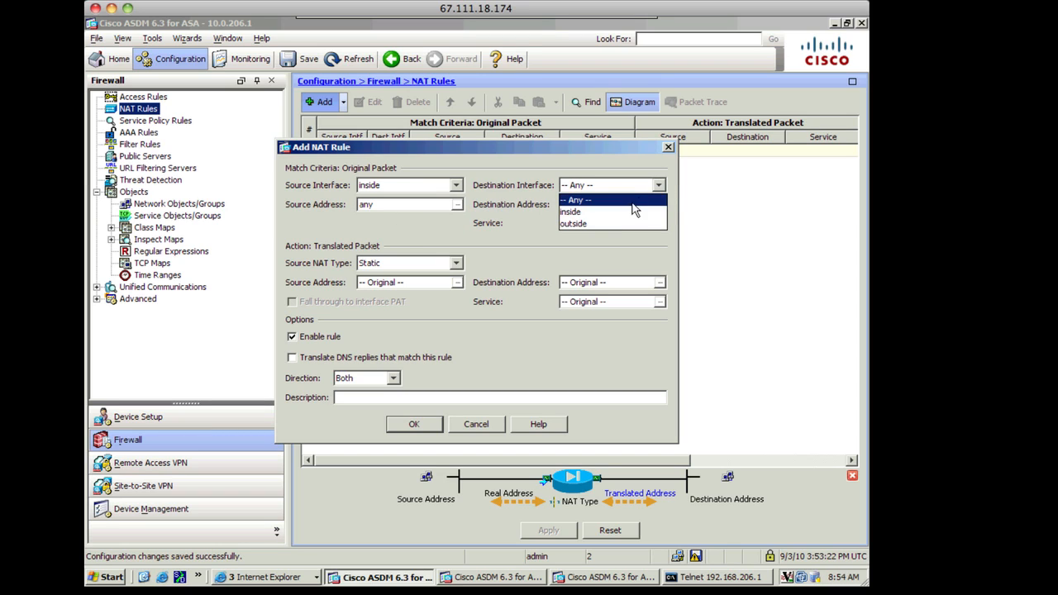
click(572, 223)
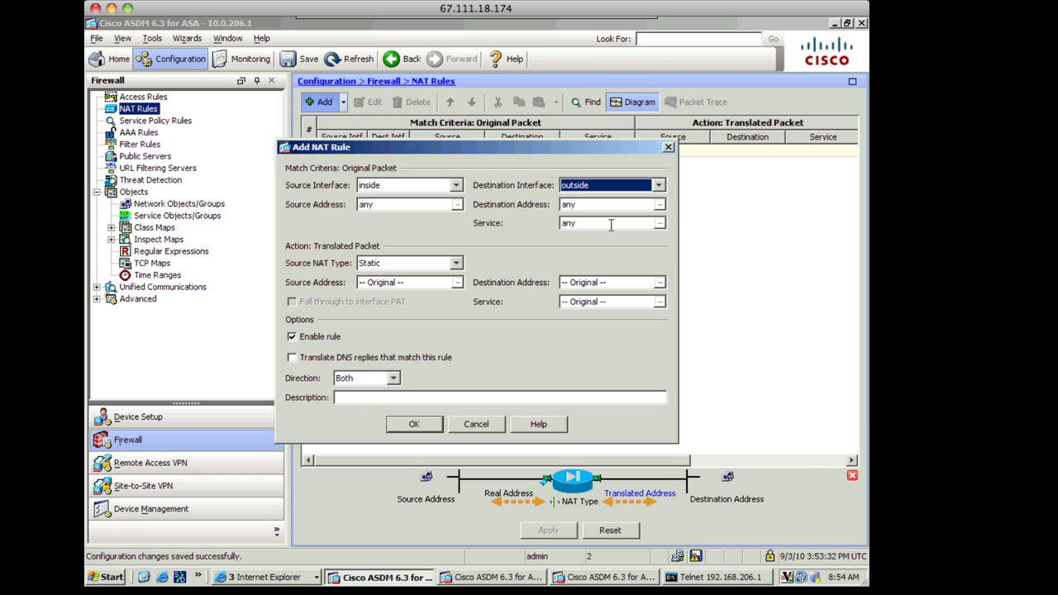
mouse_move(459, 207)
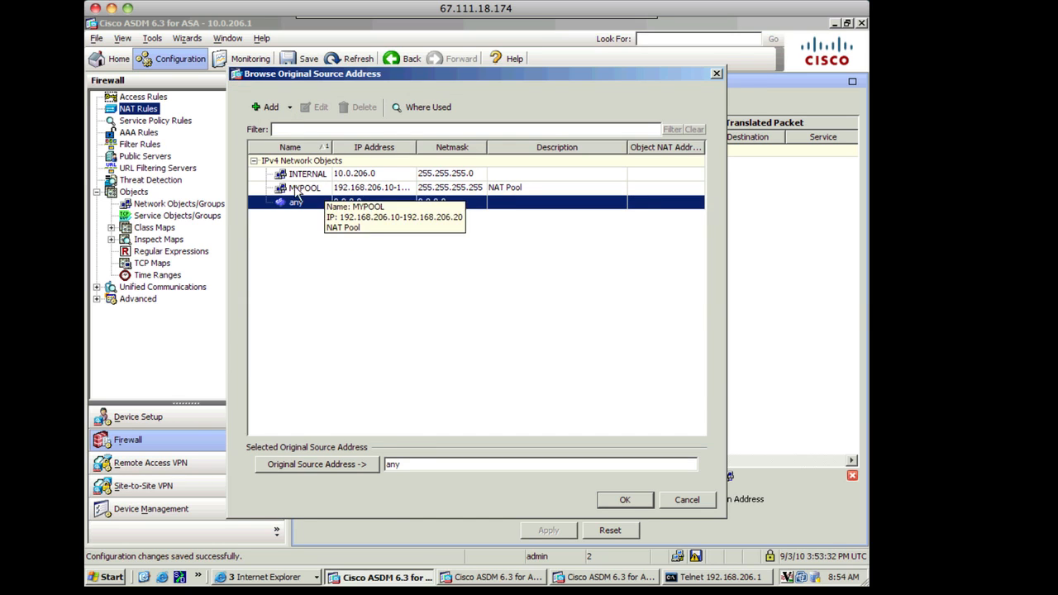
click(308, 174)
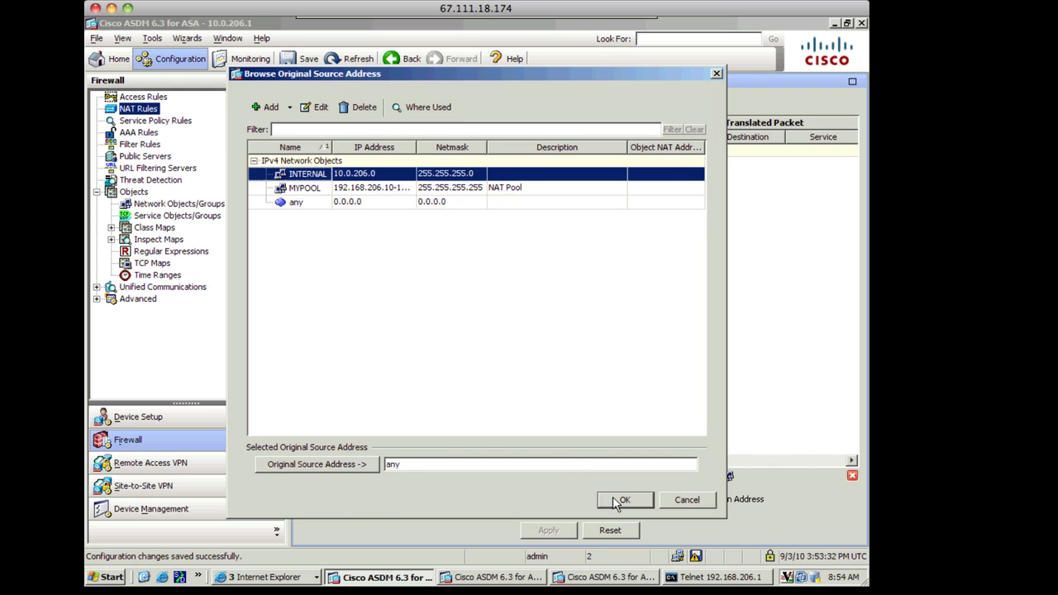
click(624, 499)
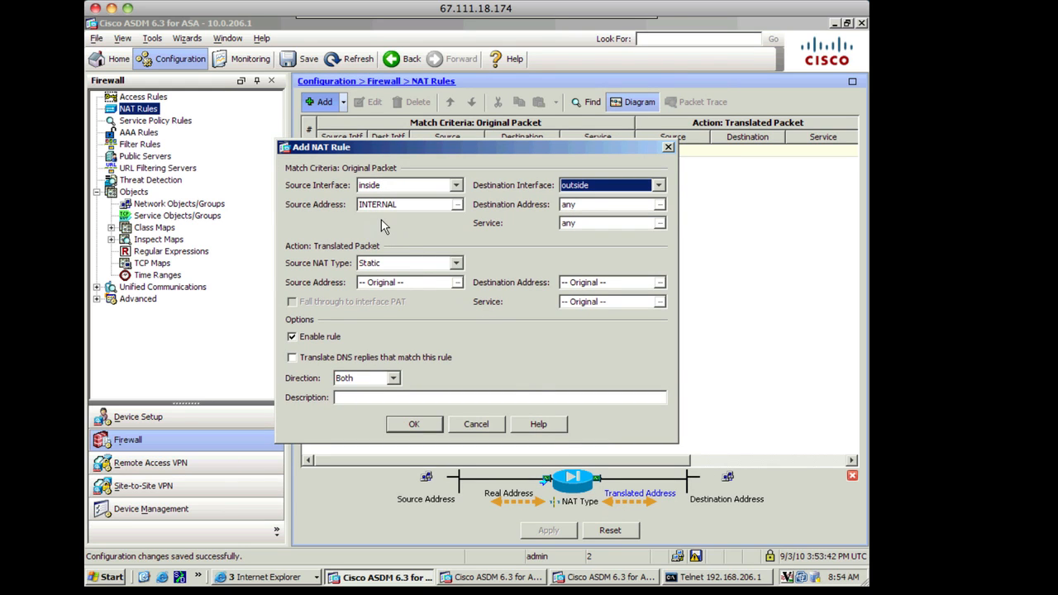
mouse_move(378, 225)
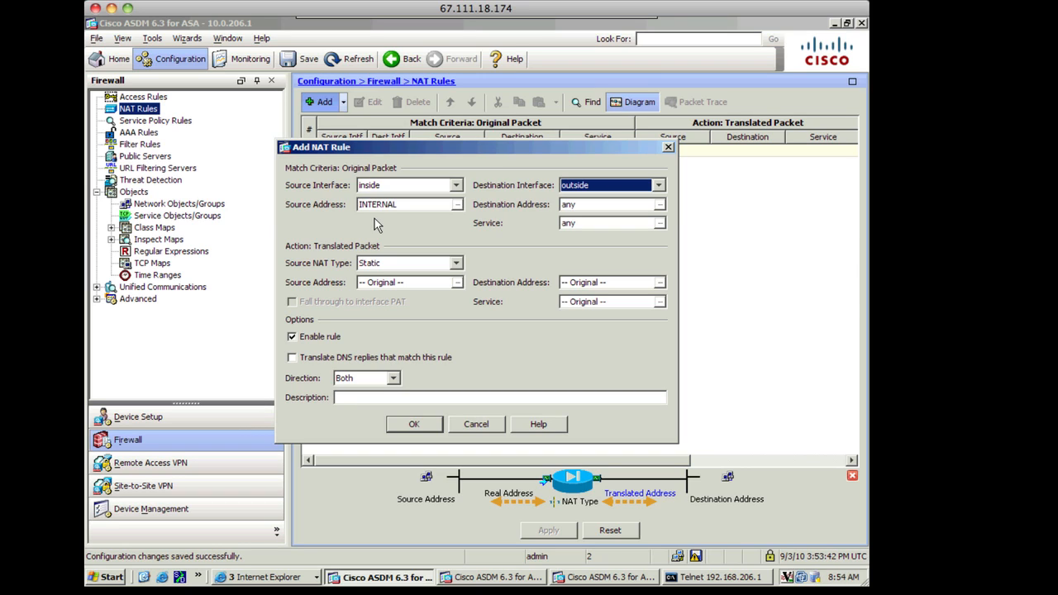
mouse_move(360, 215)
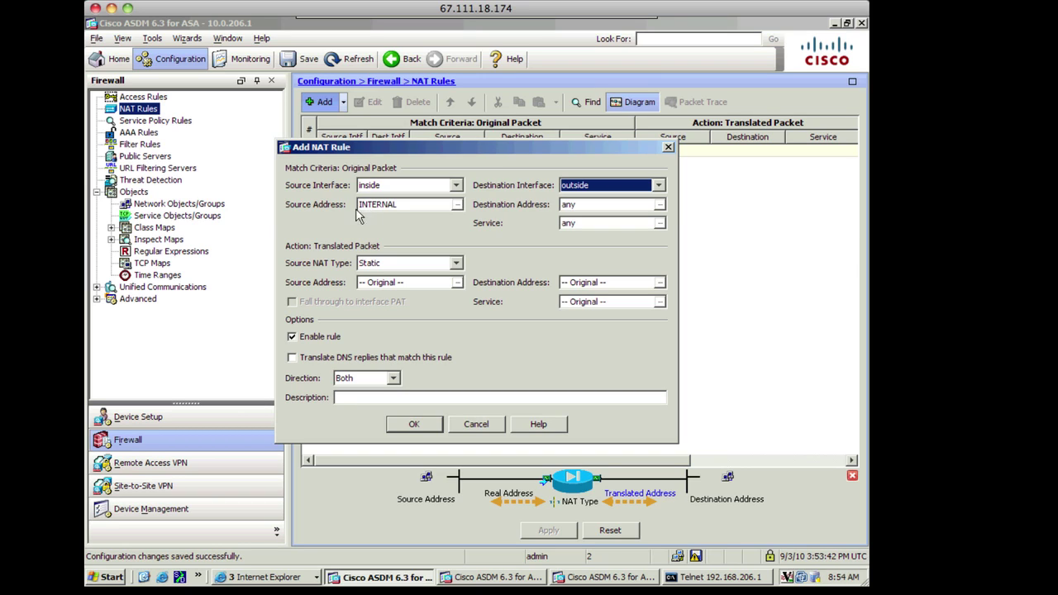
mouse_move(372, 222)
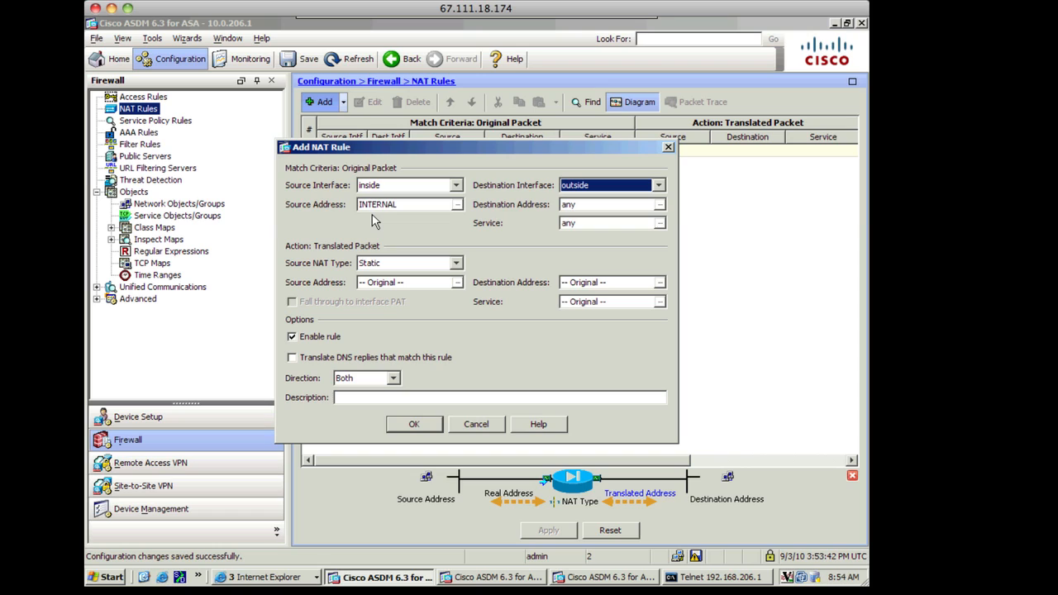
mouse_move(383, 221)
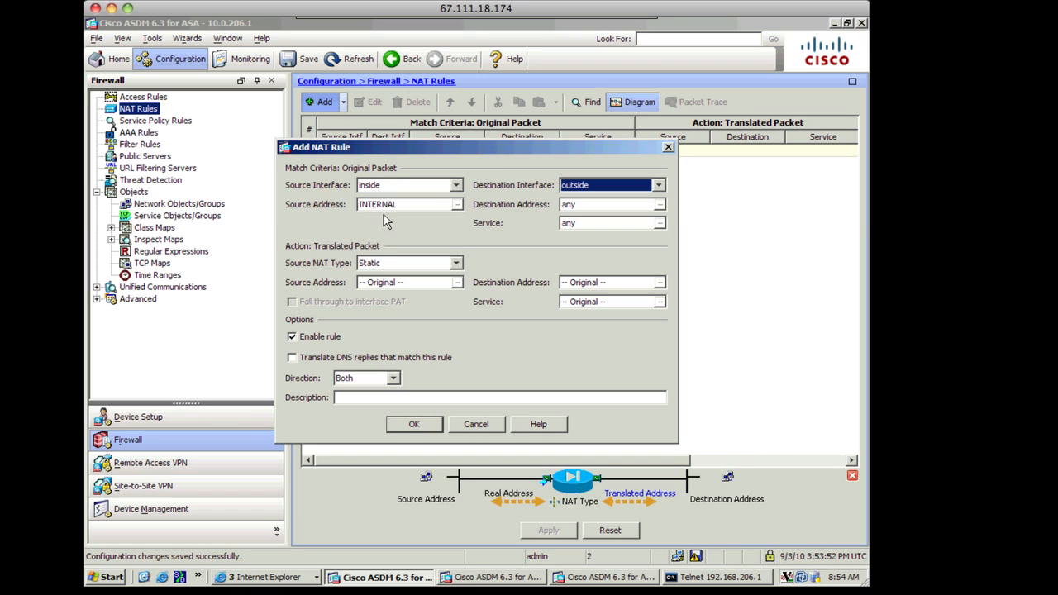
mouse_move(529, 225)
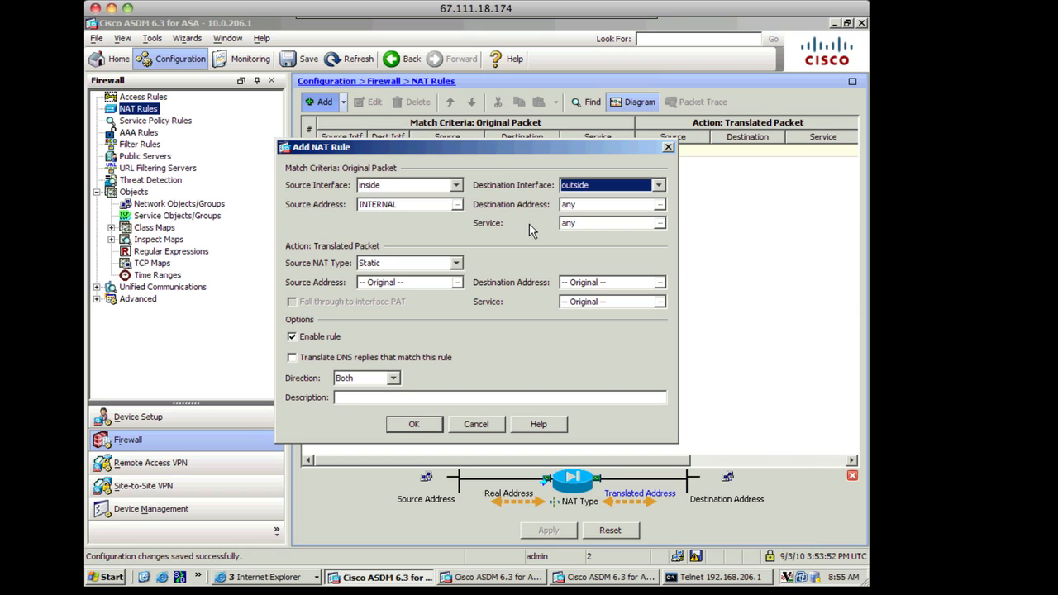
mouse_move(449, 266)
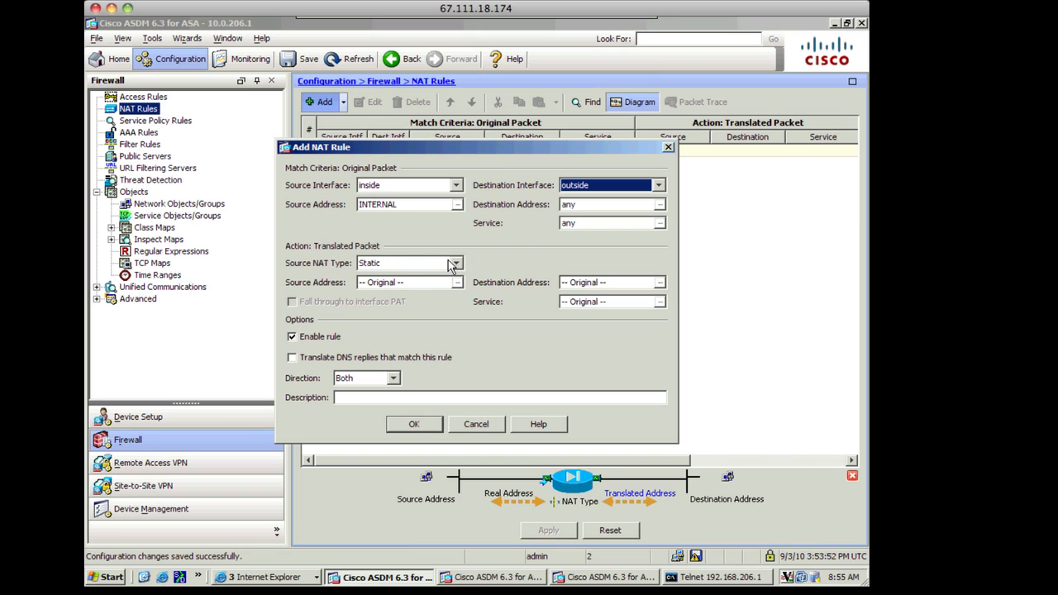
Make the translation Dynamic with MYPOOL as the translated source address.
click(456, 263)
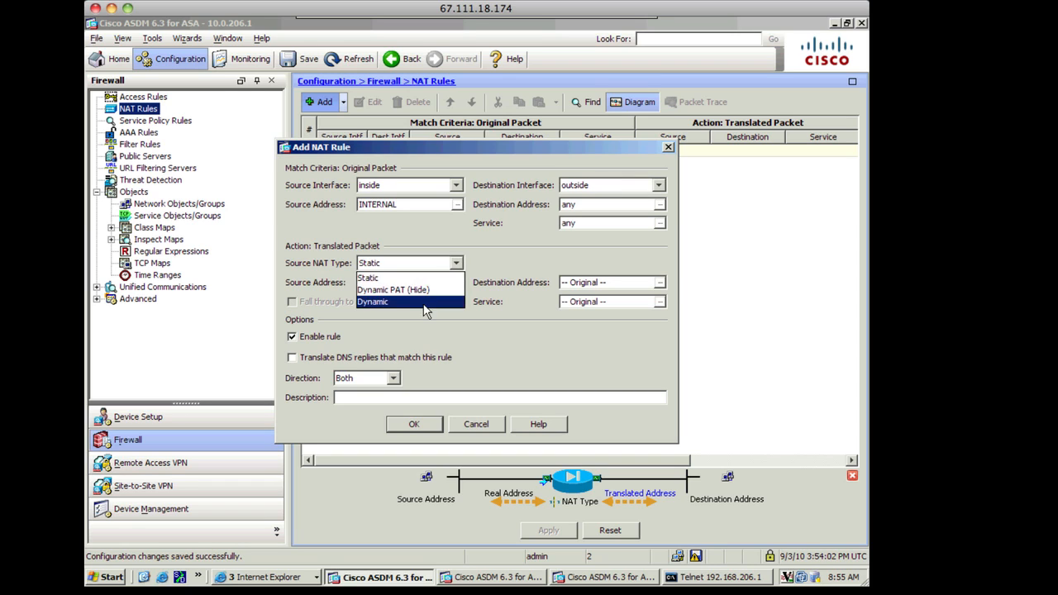
click(372, 301)
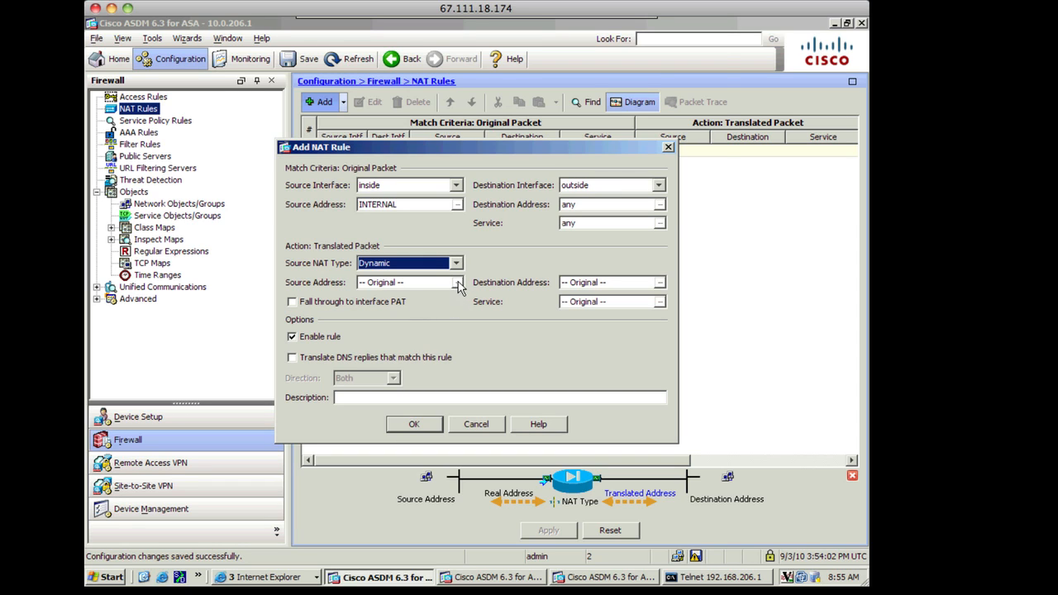
click(456, 281)
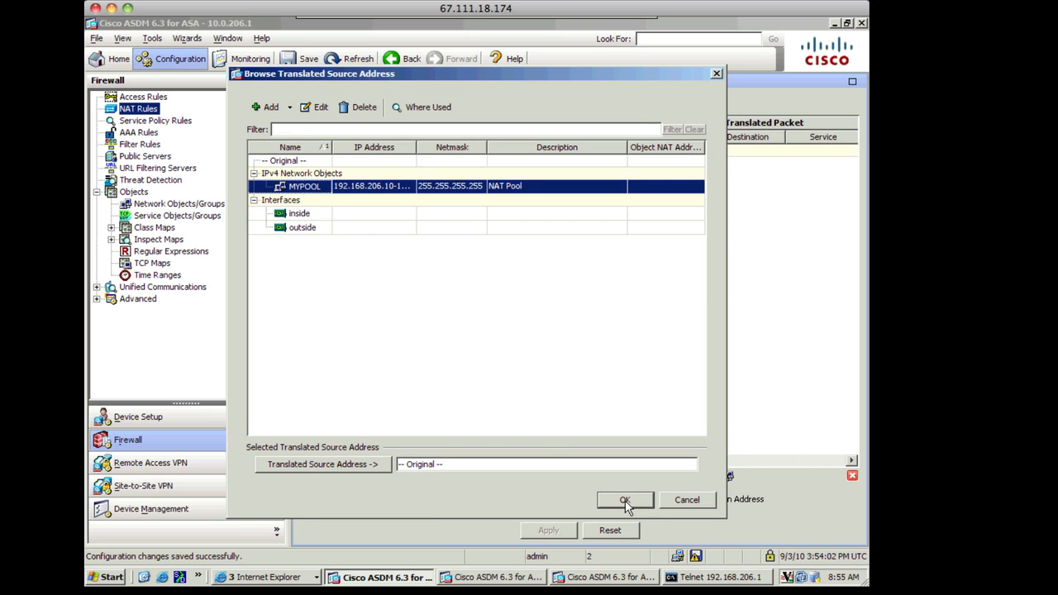
click(625, 500)
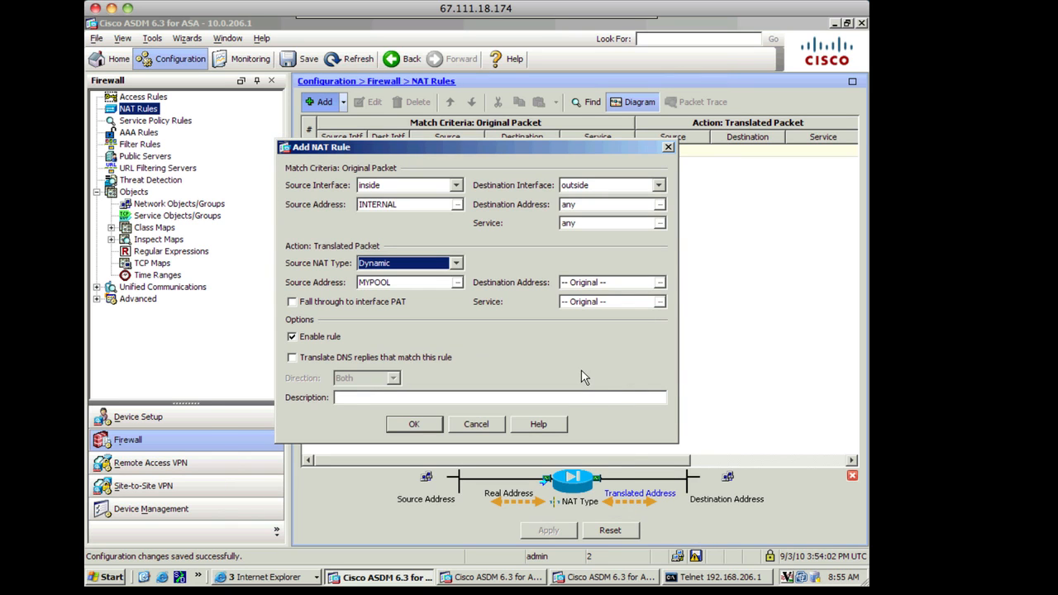
mouse_move(608, 304)
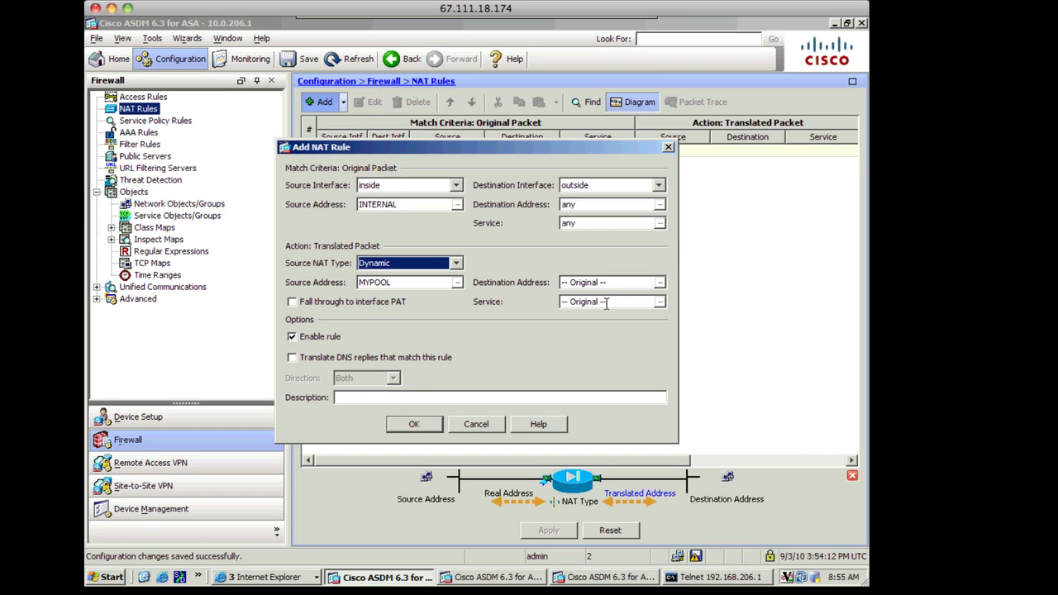
mouse_move(347, 346)
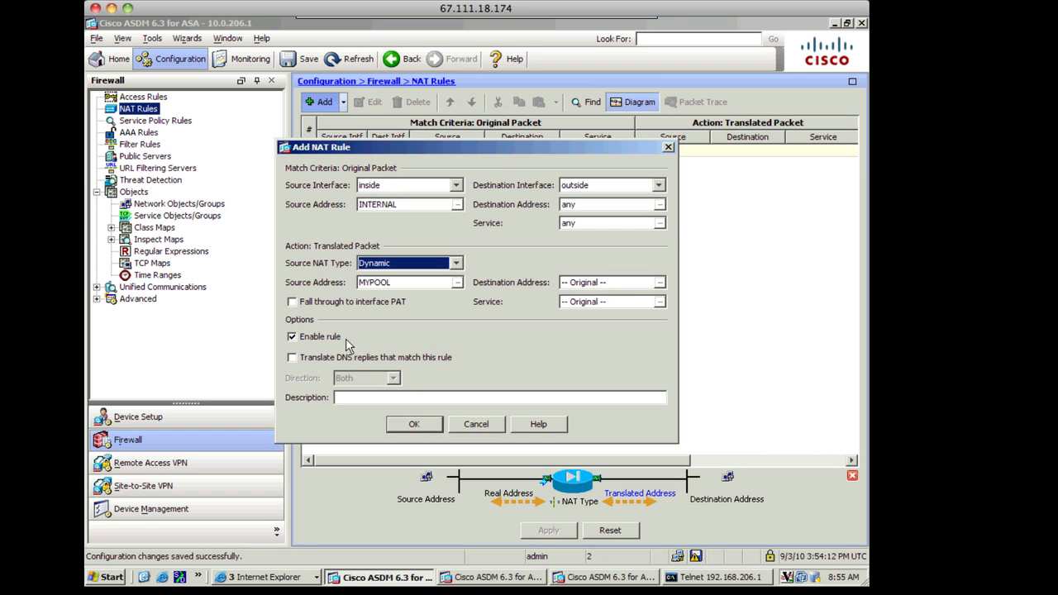
mouse_move(388, 370)
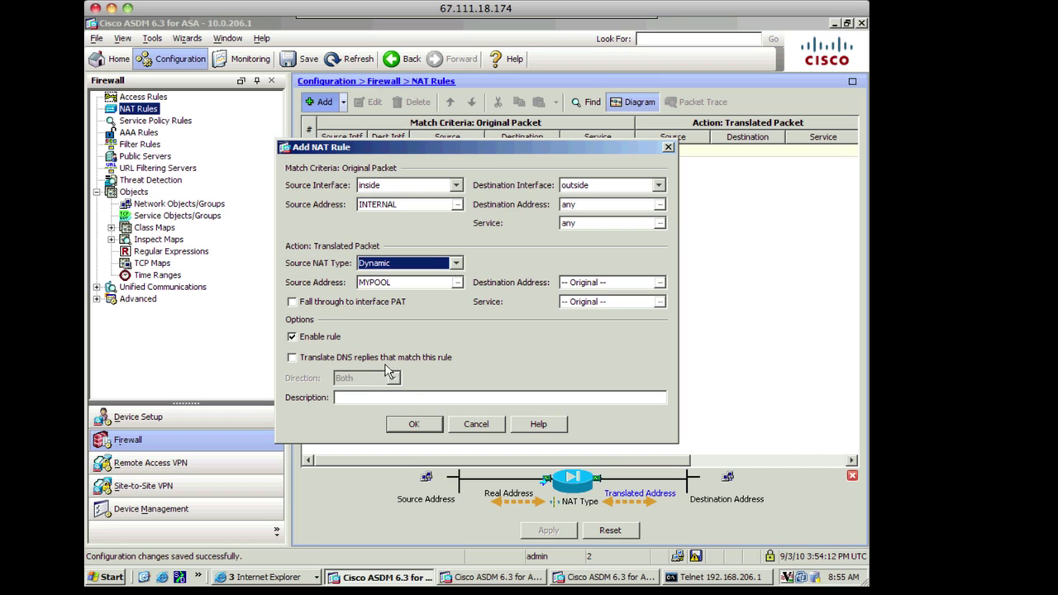
mouse_move(413, 370)
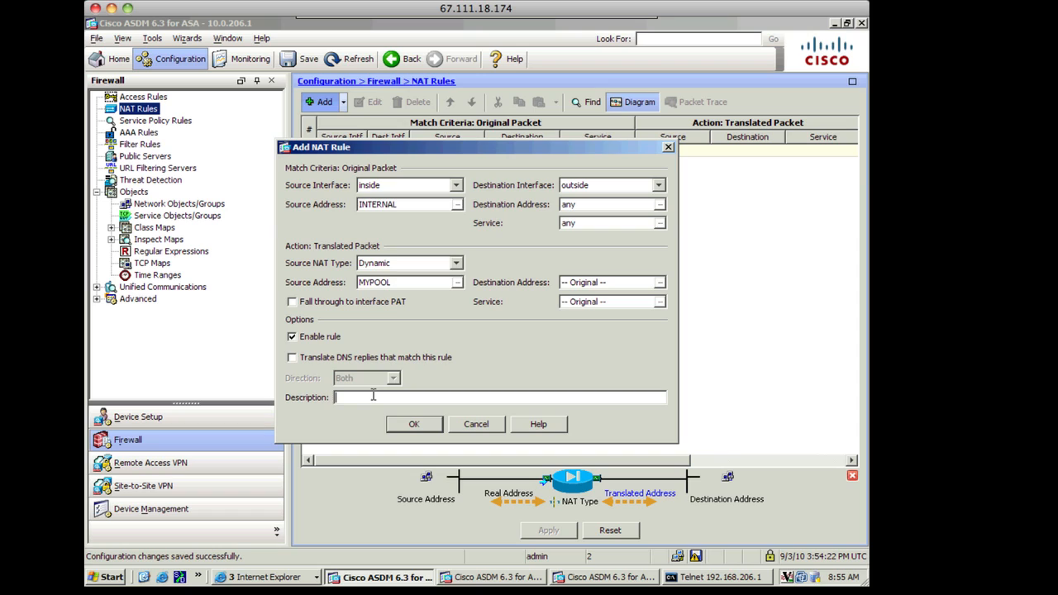
Describe the rule as My First NAT Rule and create it.
text(My First)
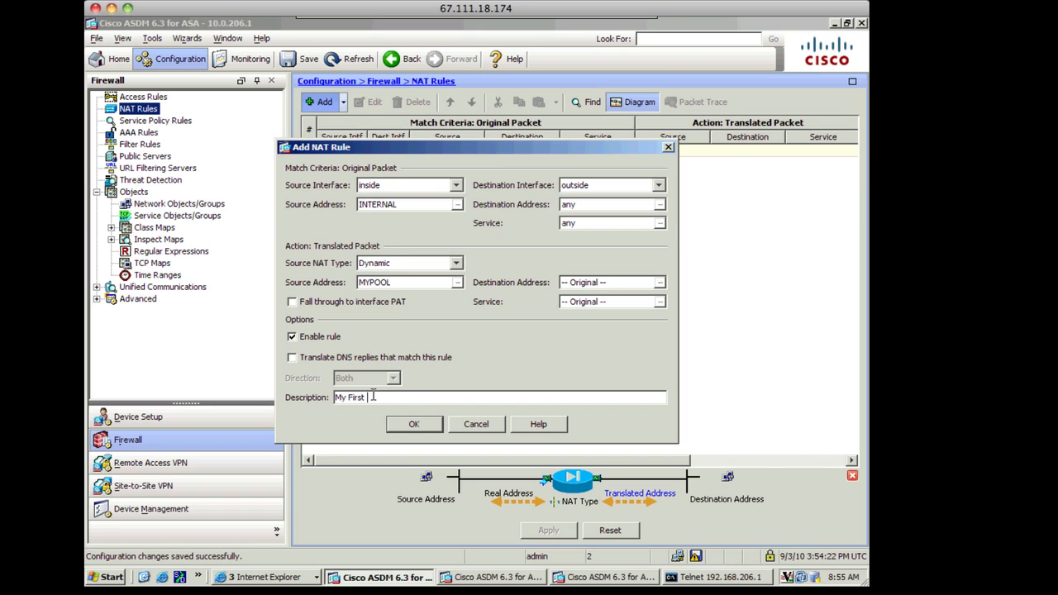
text(NAT Ru)
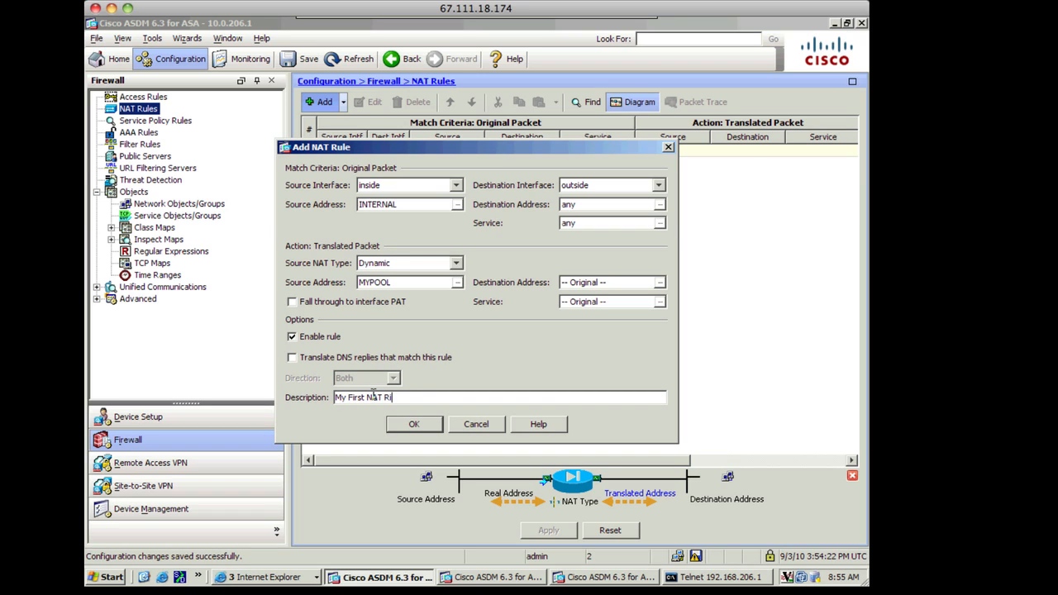
text(le)
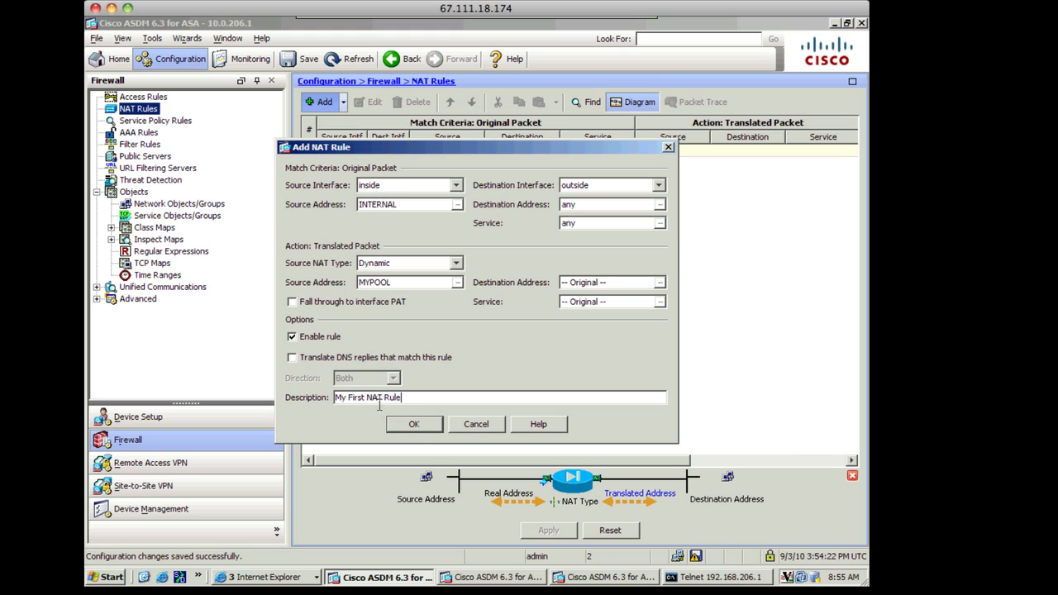
click(413, 423)
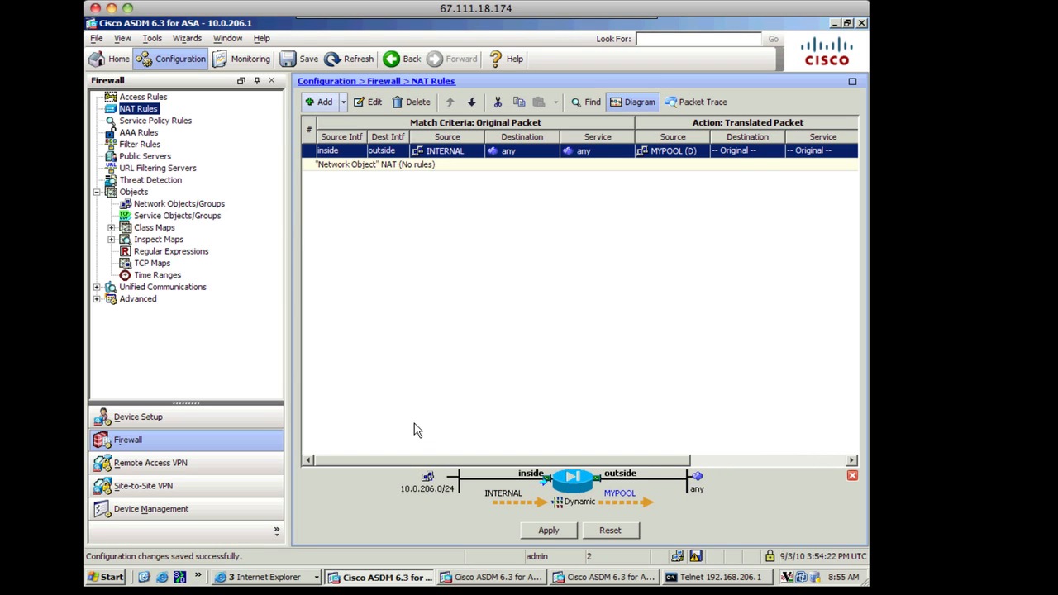
mouse_move(372, 205)
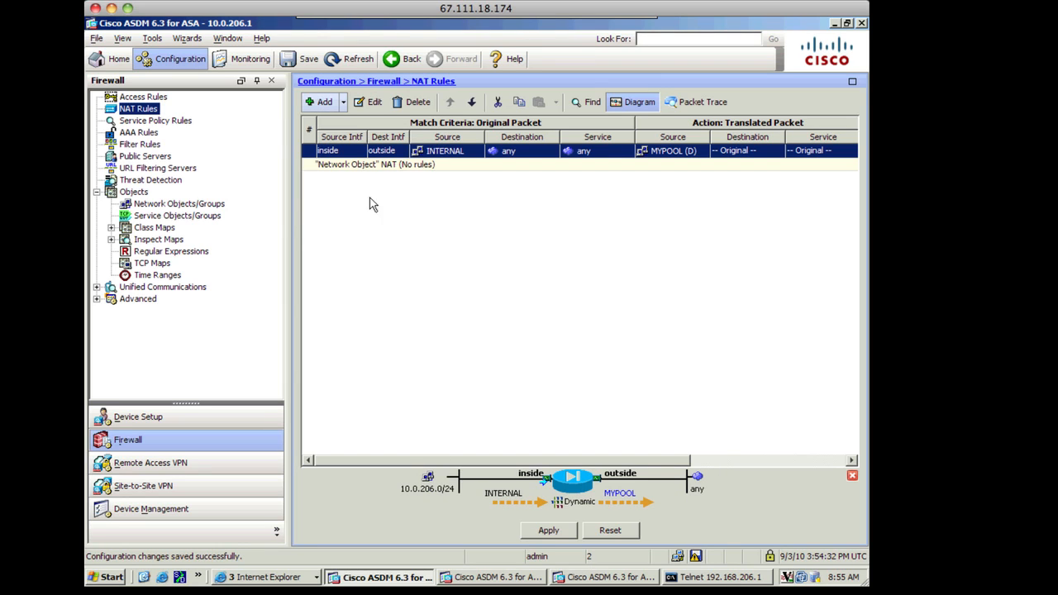
mouse_move(555, 169)
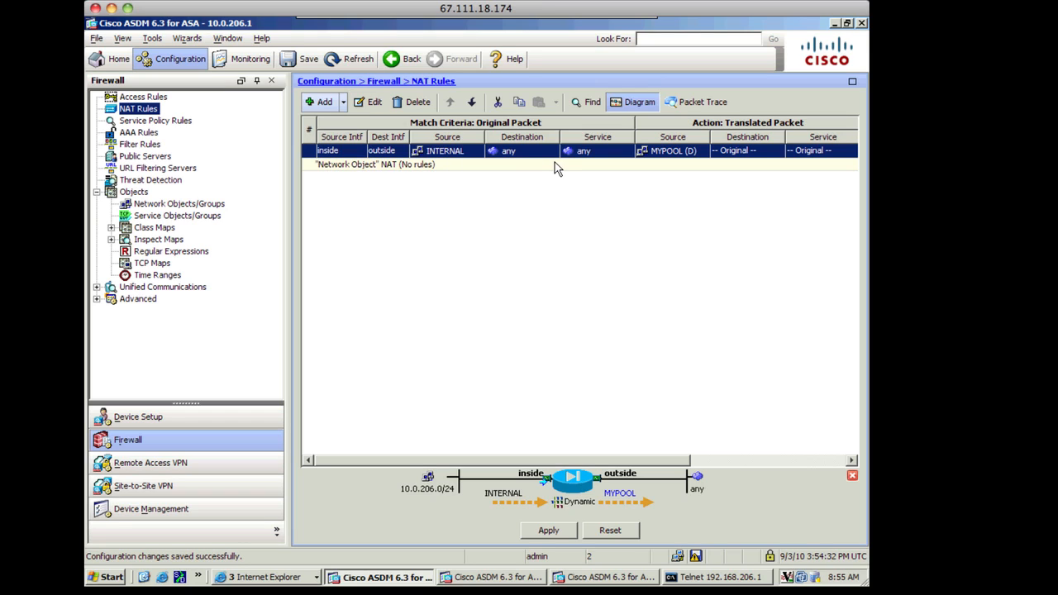
mouse_move(558, 167)
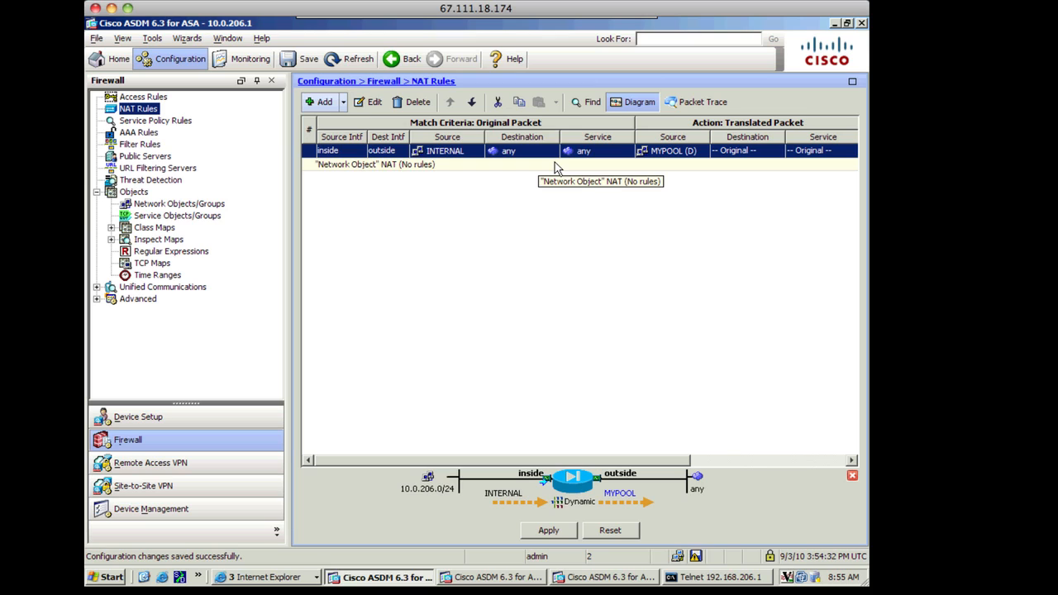
scroll(right, 3)
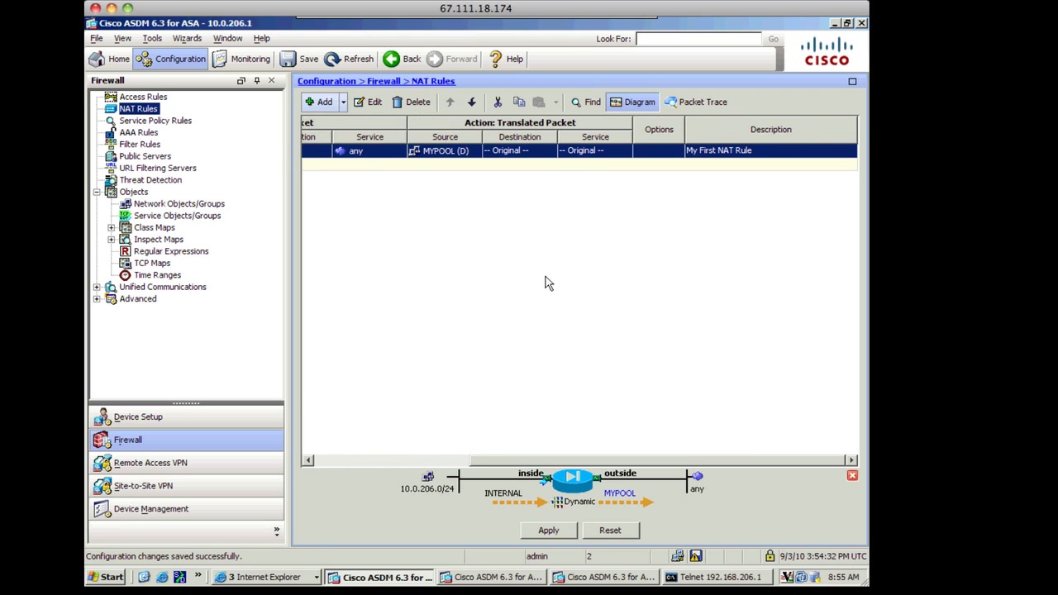
scroll(left, 3)
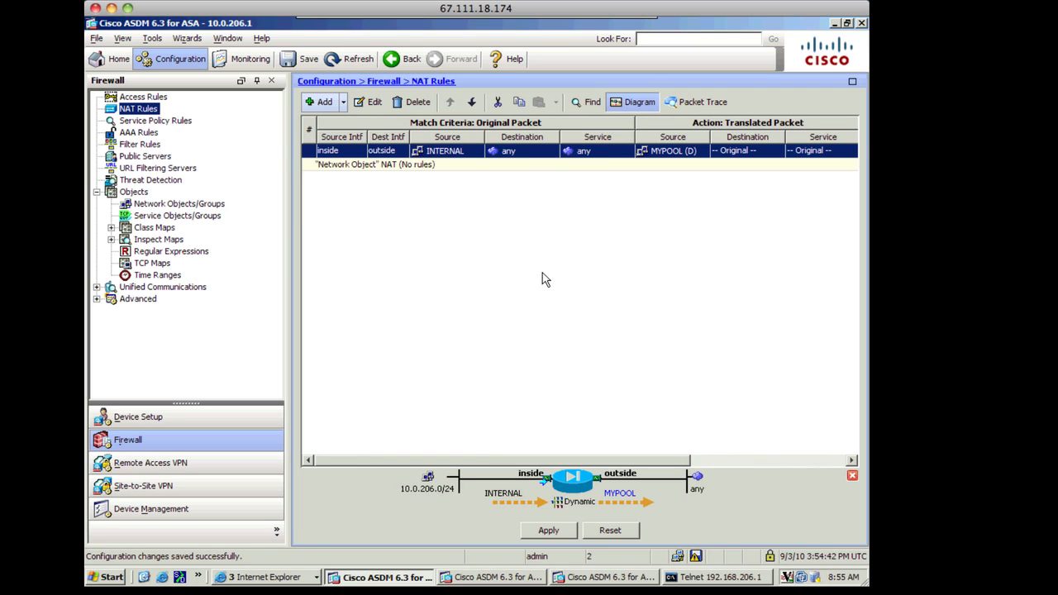
click(549, 529)
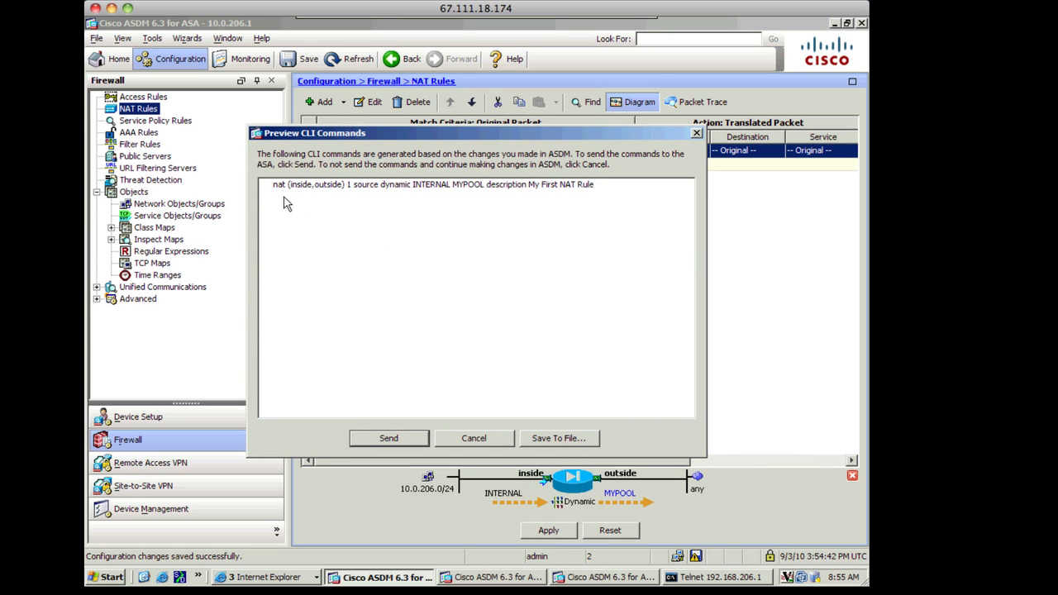
mouse_move(519, 205)
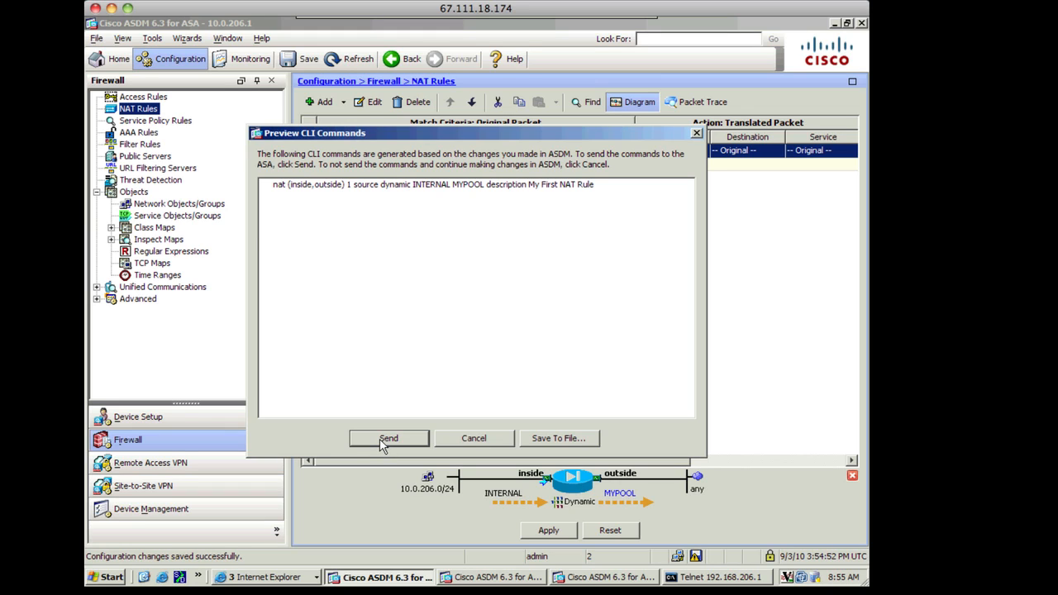
Send the previewed dynamic NAT rule commands to the ASA.
click(388, 438)
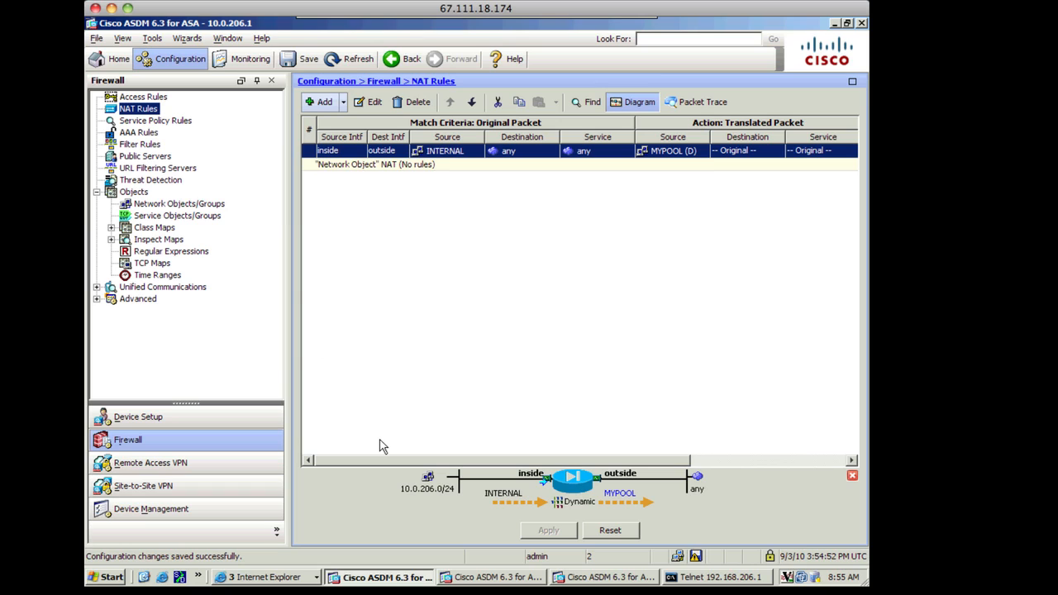
mouse_move(251, 506)
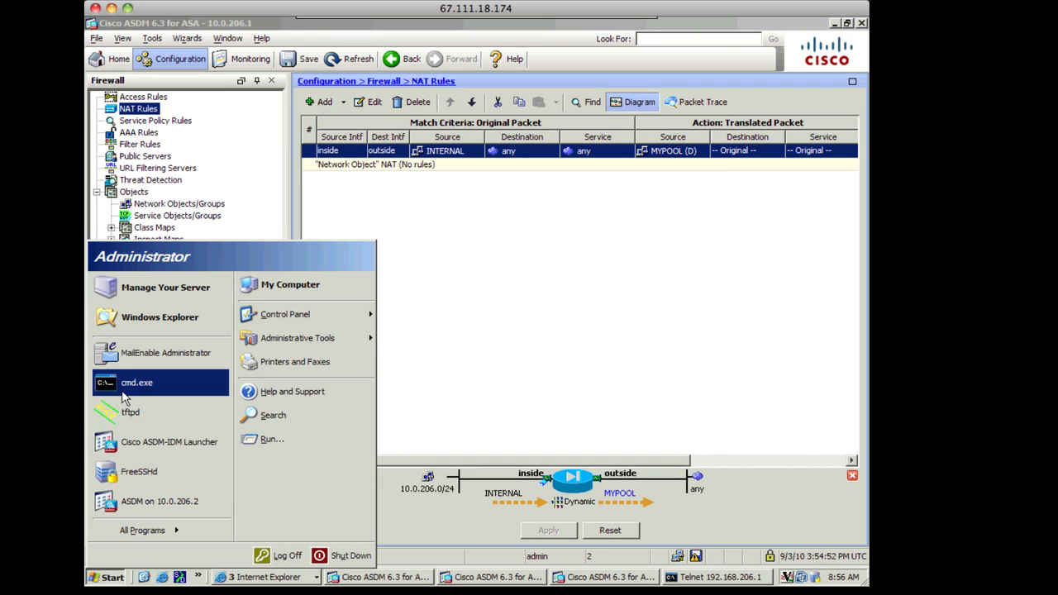
From cmd.exe, telnet to 192.168.206.1 and enter the login password.
click(136, 382)
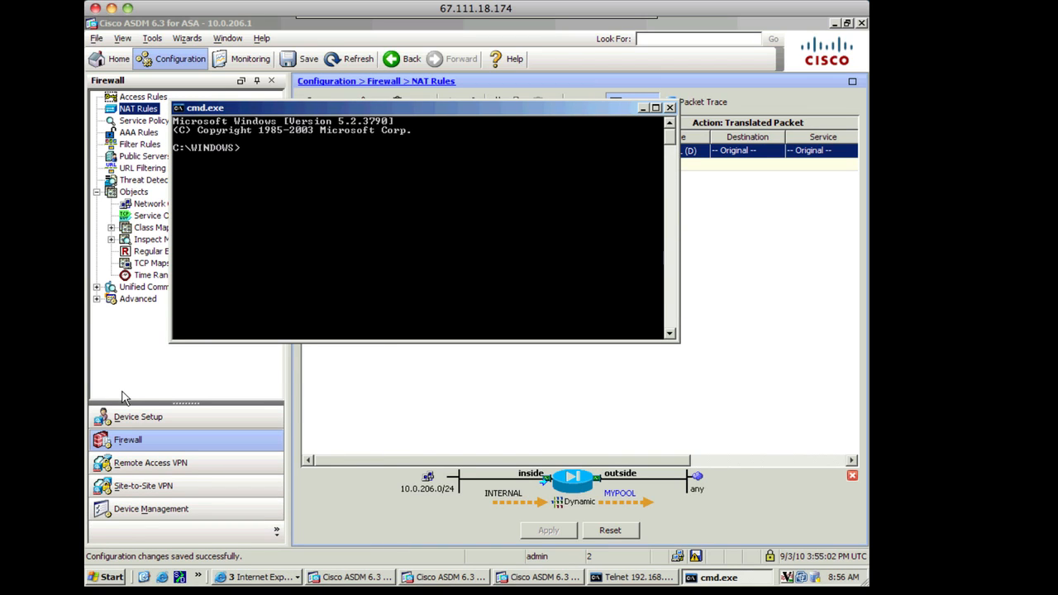
text(telnet)
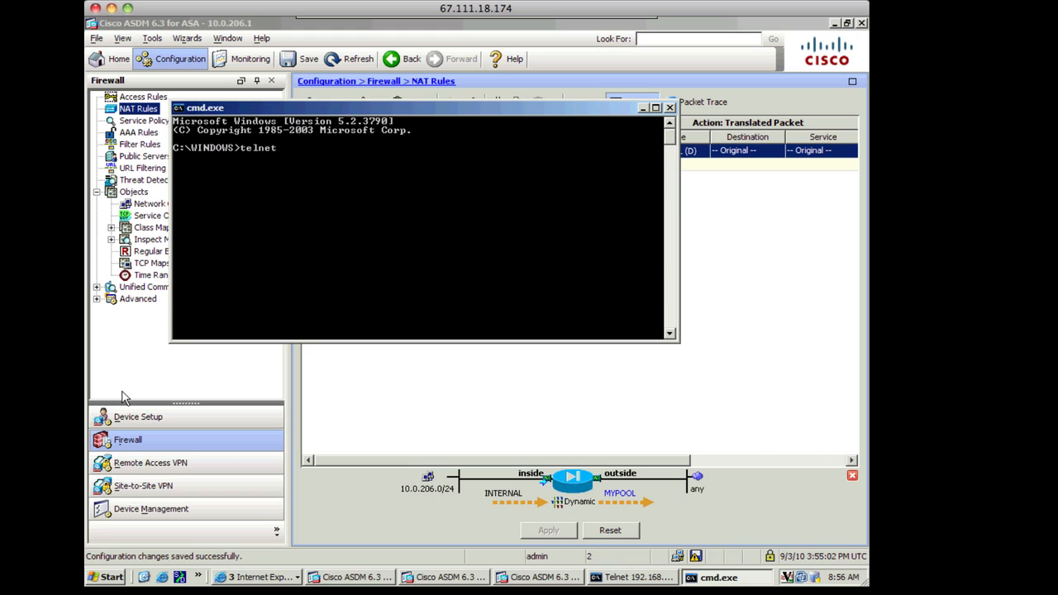
text(192.168)
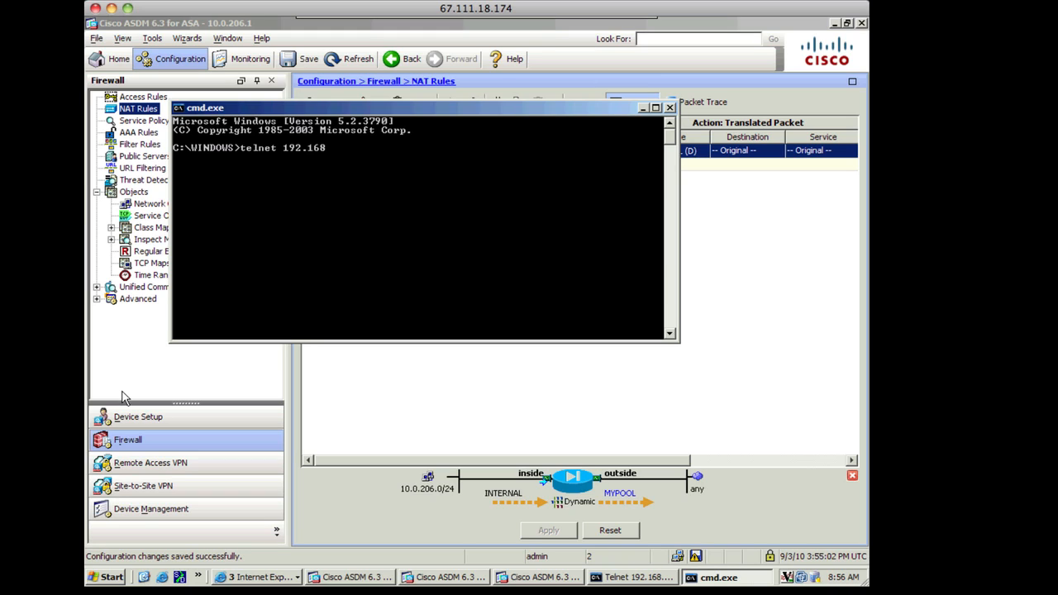
text(.206.)
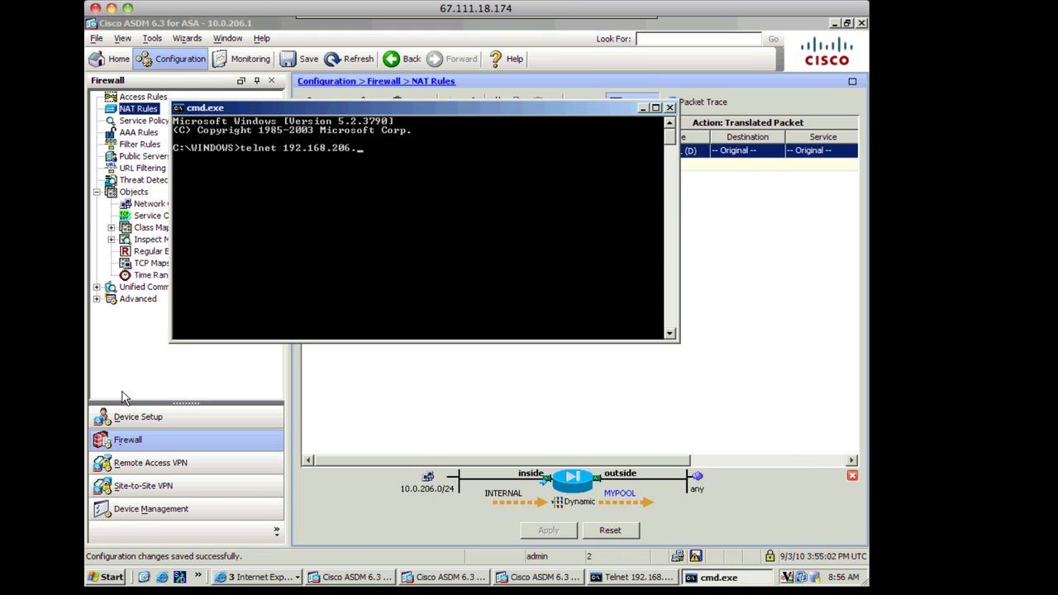
key(Return)
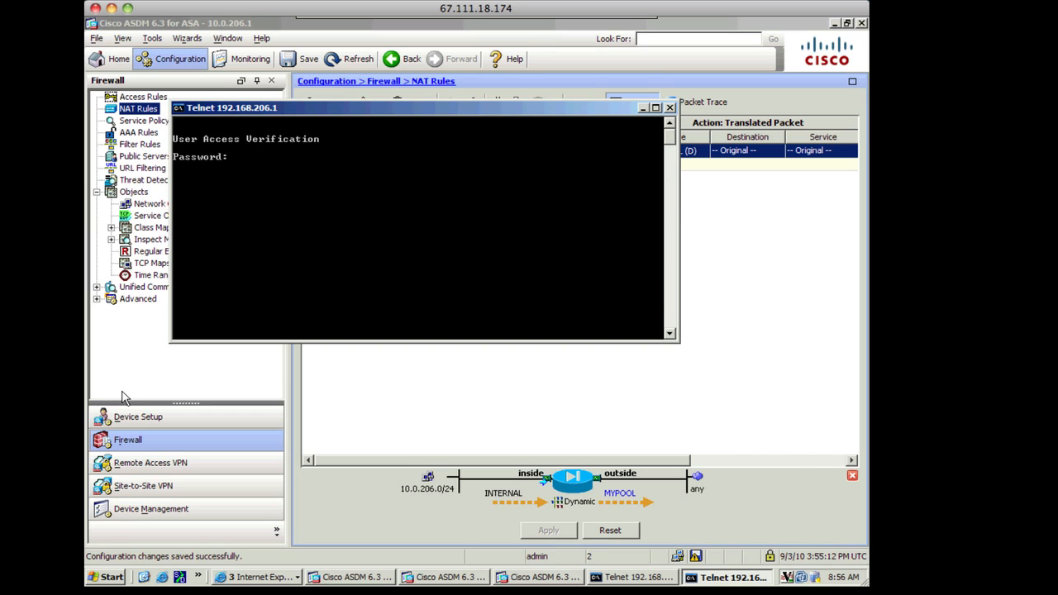
key(Return)
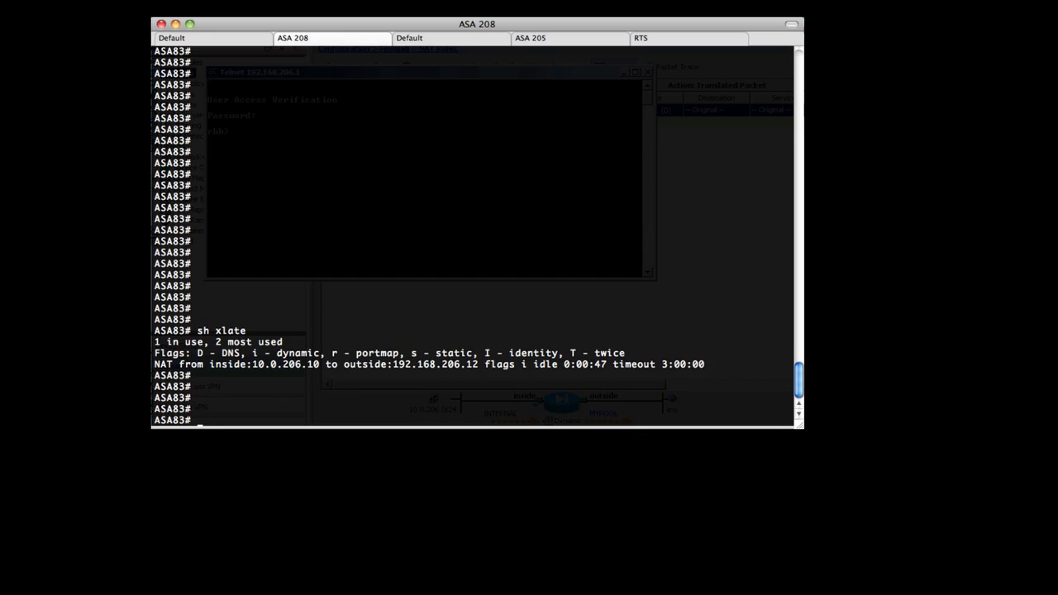
Highlight 192.168.206.12 in the sh xlate output and begin the logging command.
double_click(165, 366)
text(sh xlate)
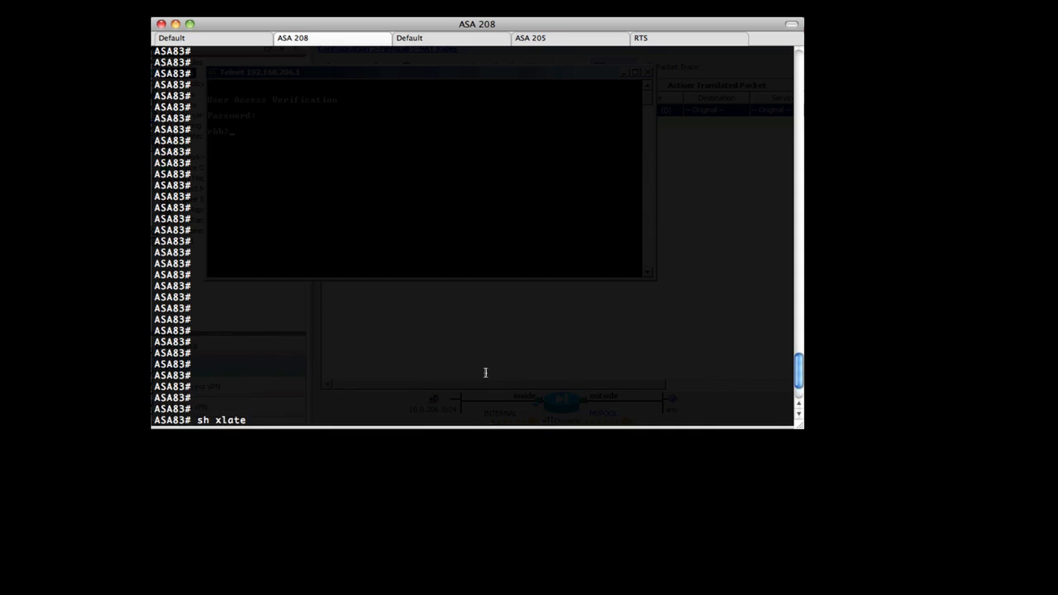
key(Return)
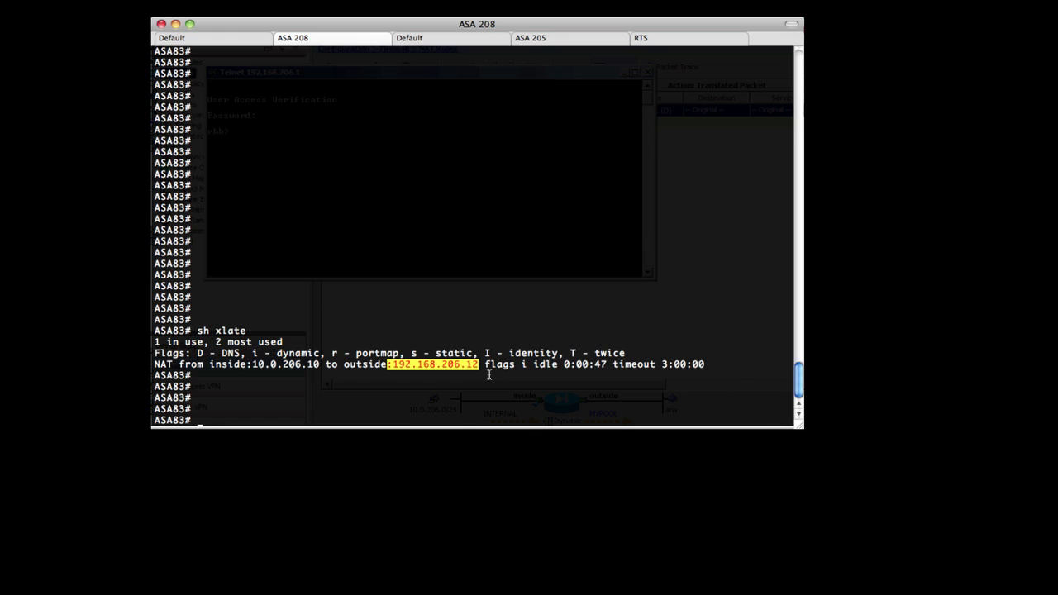
text(logg)
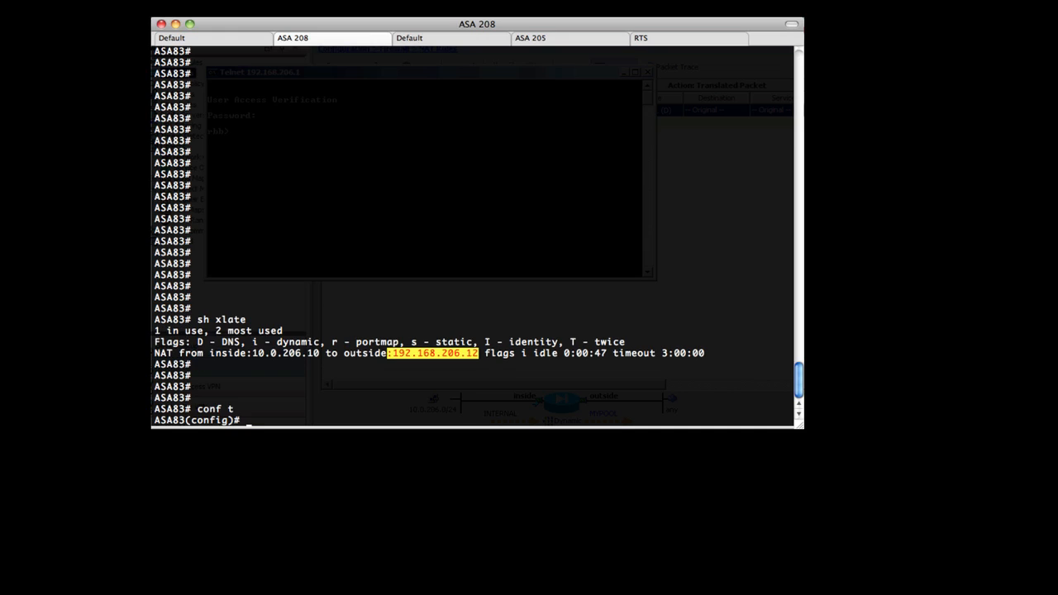
Enter logging on and logging con 7, then begin clear xlate.
text(logging on)
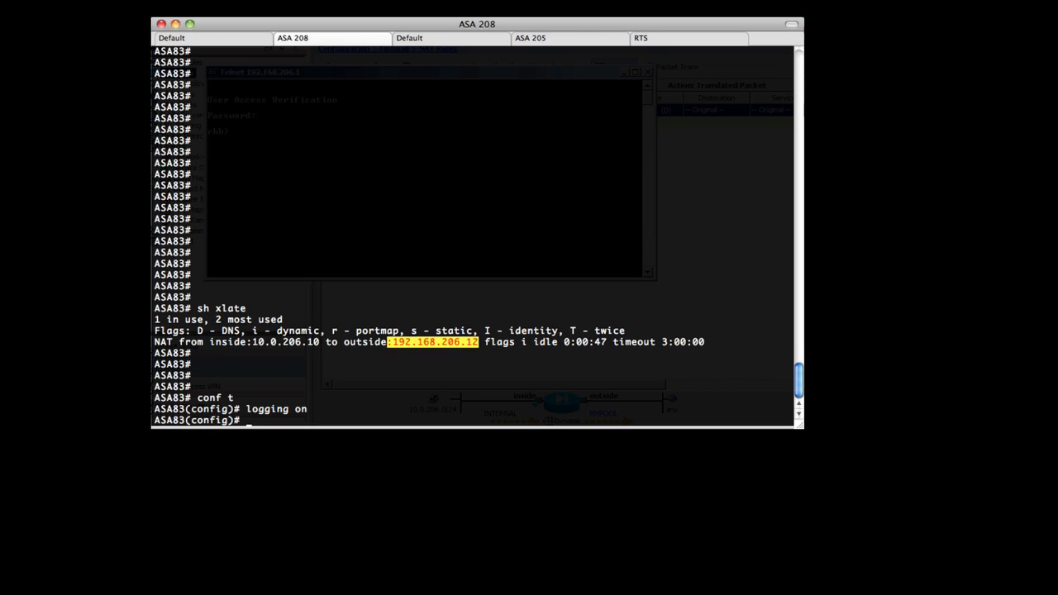
text(logging con)
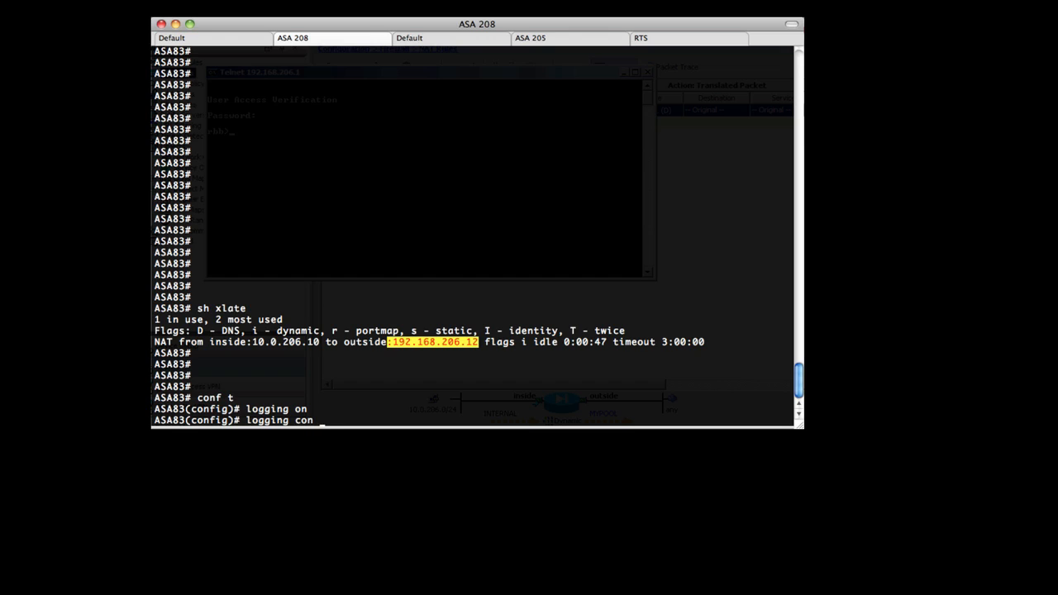
key(Return)
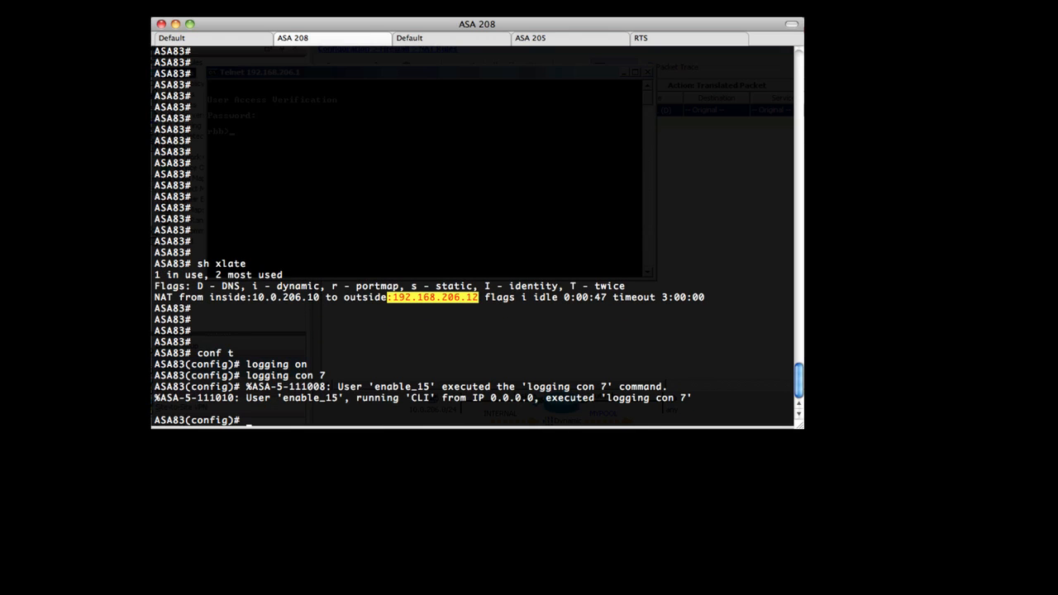
text(clear xlate)
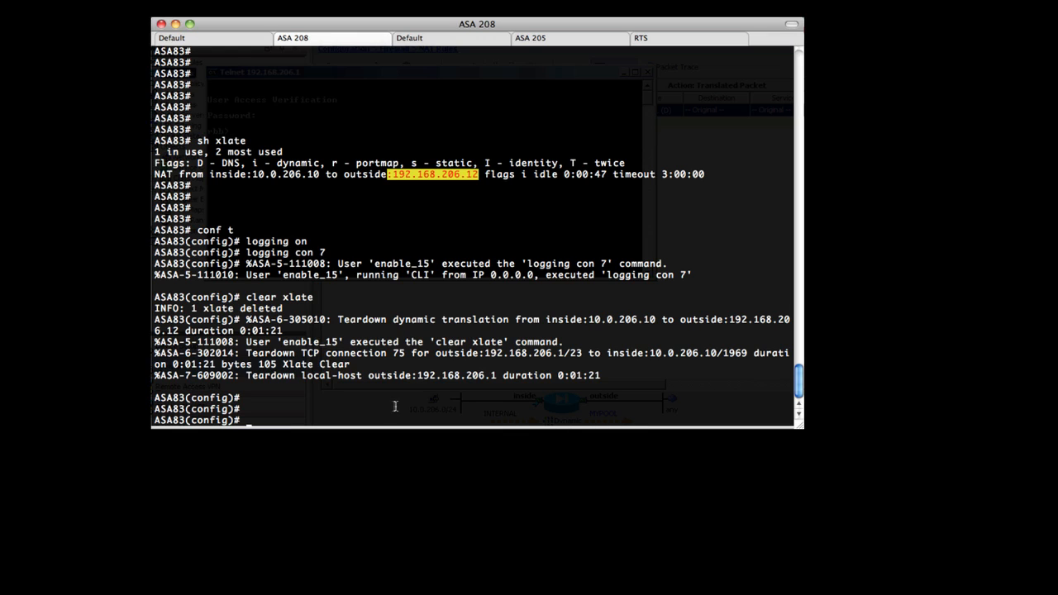
mouse_move(658, 457)
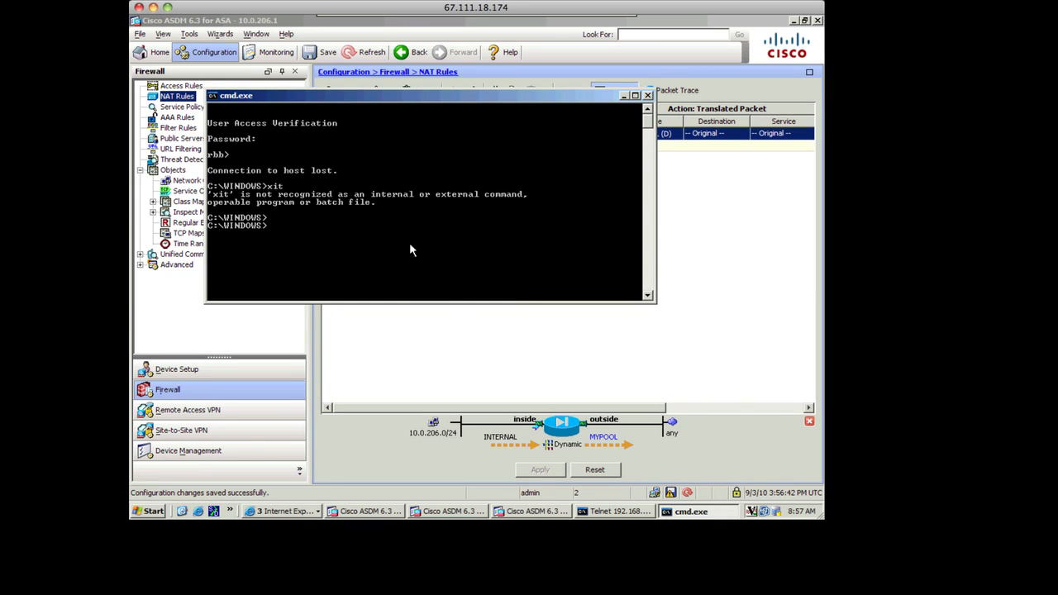
Telnet again to 192.168.206.1 and enter the password, triggering a new translation.
text(telnet 192.168.206.1)
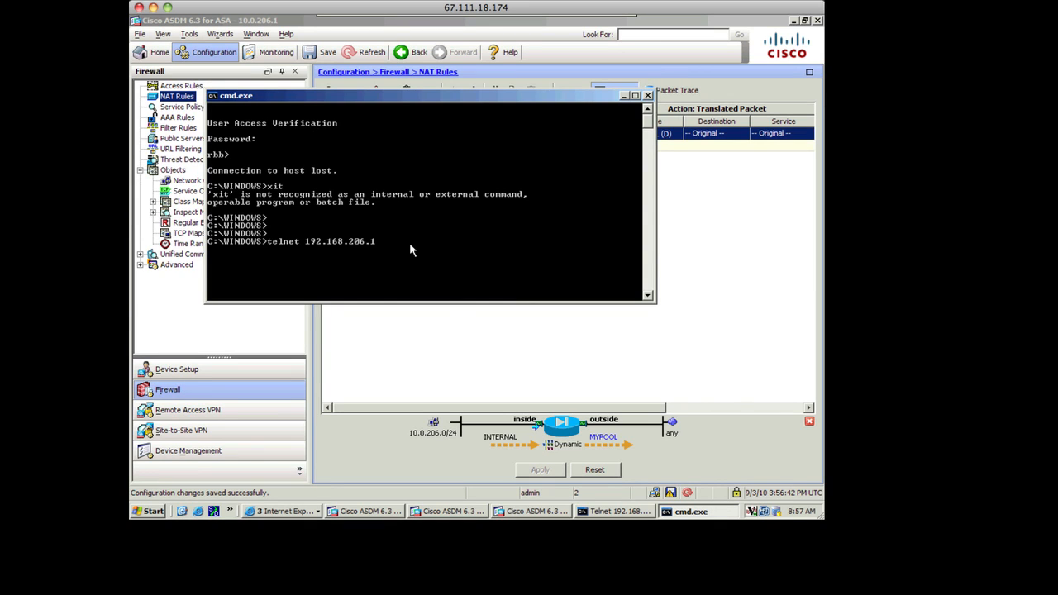
key(Return)
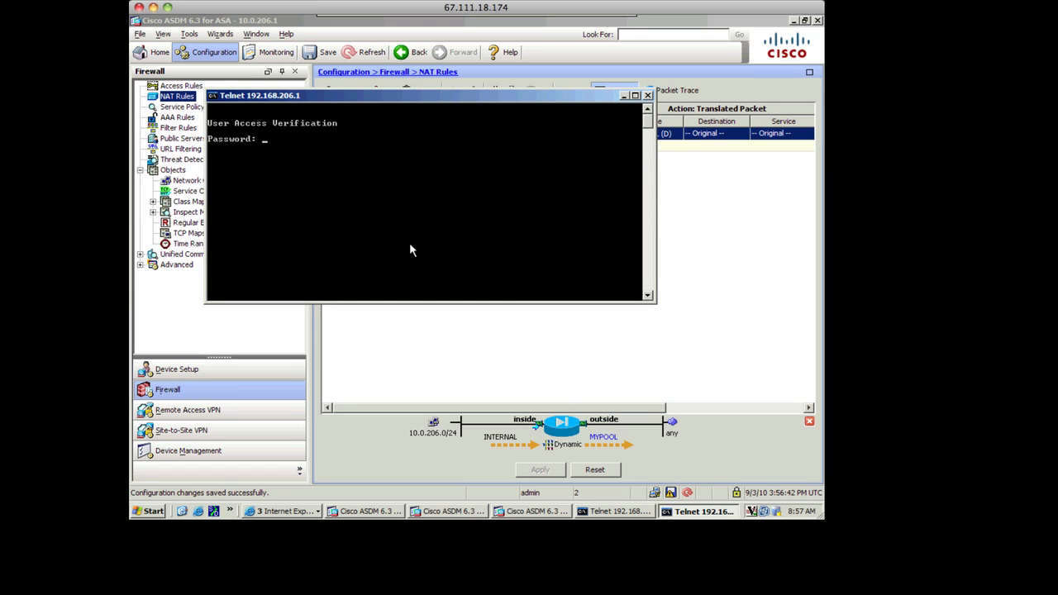
key(Return)
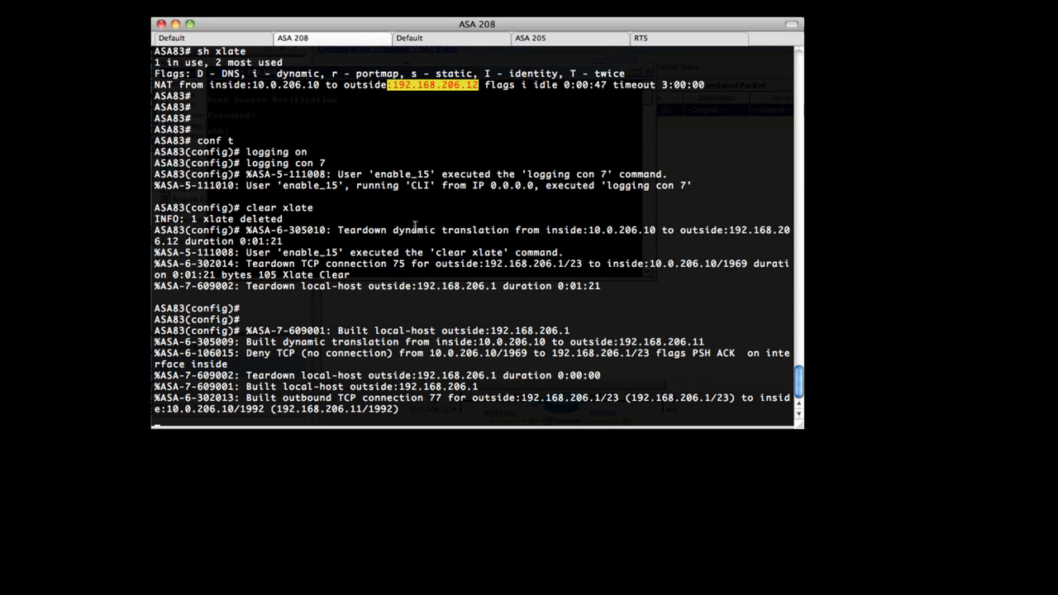
mouse_move(304, 387)
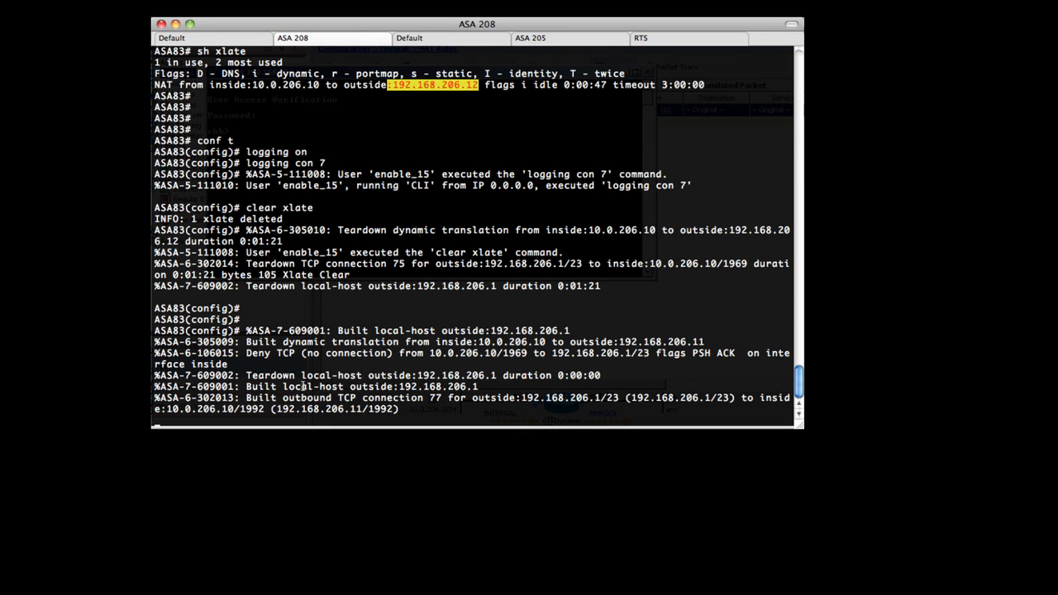